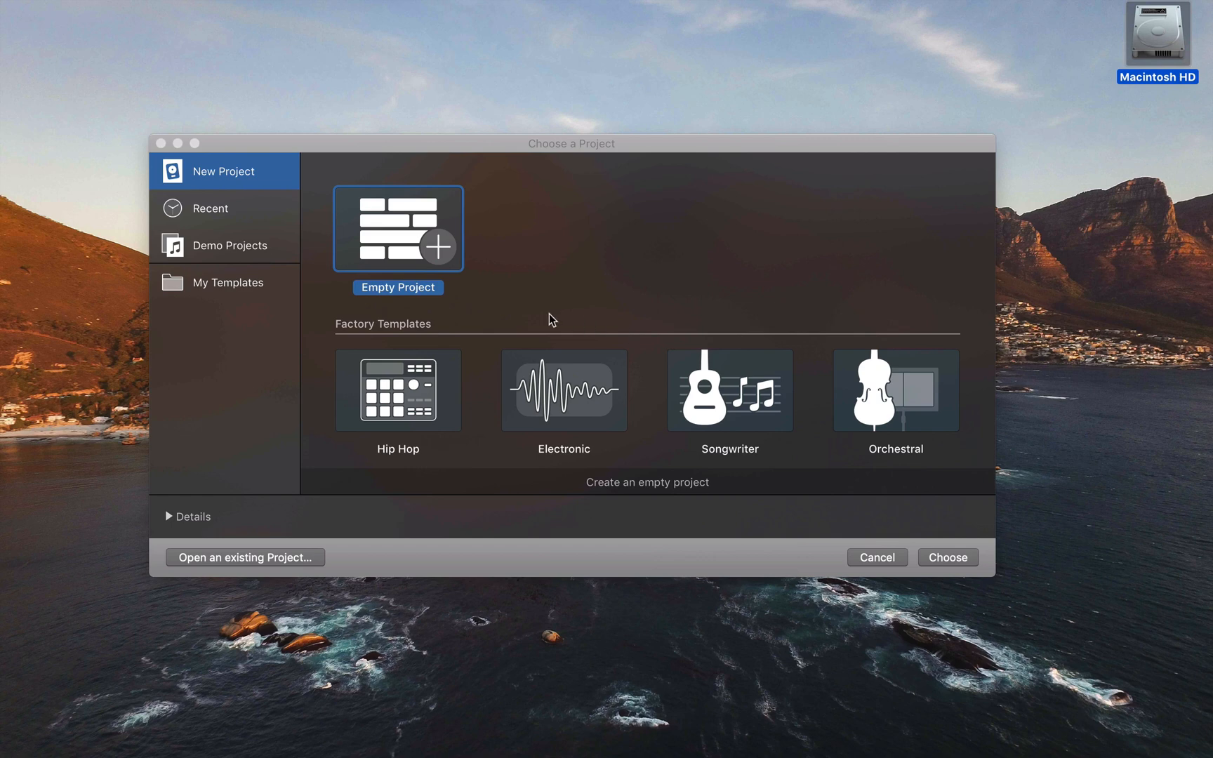
mouse_move(721, 345)
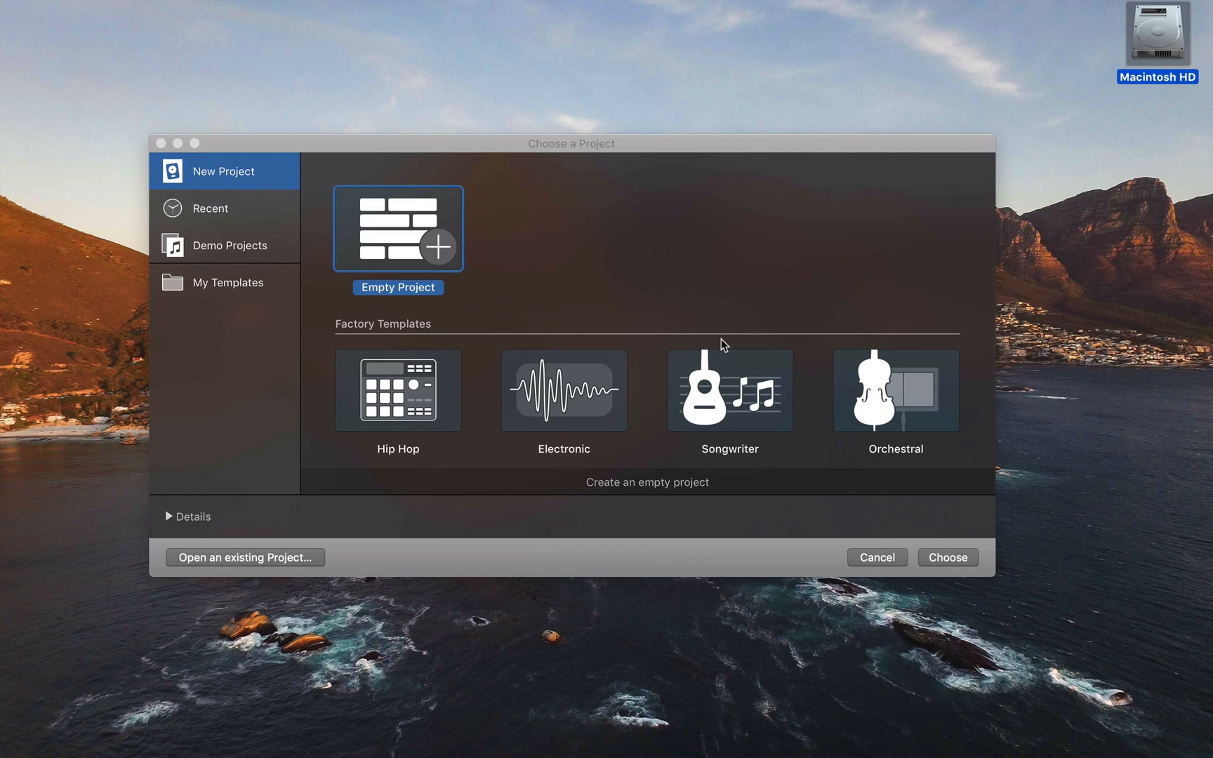
mouse_move(946, 557)
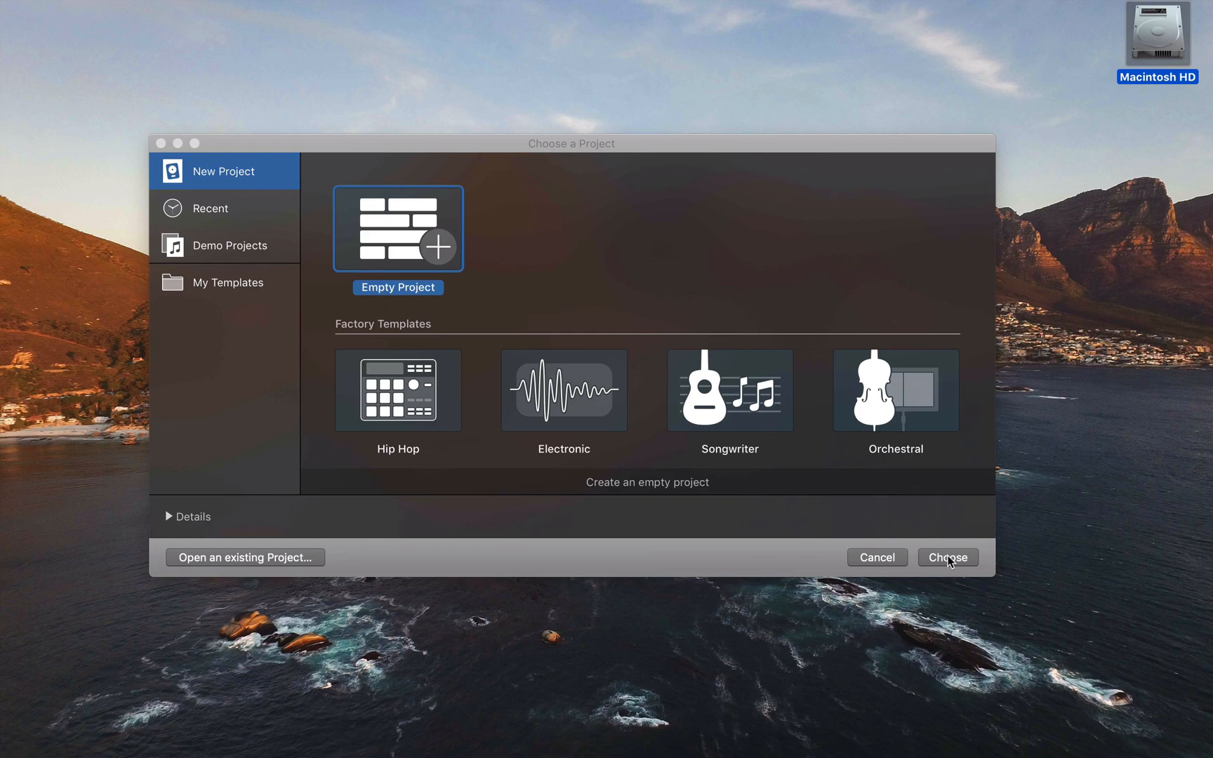
Create a new Empty Project named Untitled from the Choose a Project dialog
click(946, 557)
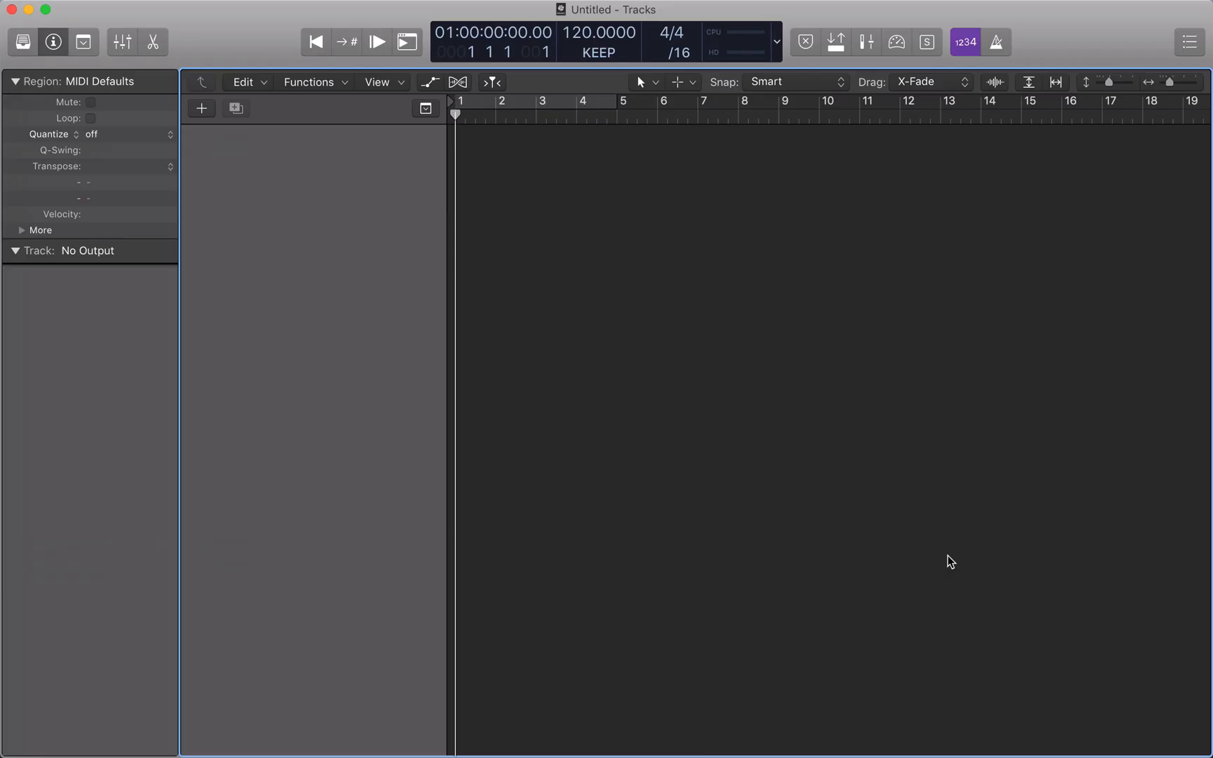
Add one audio track, Audio 1, routed to Stereo Out
click(200, 108)
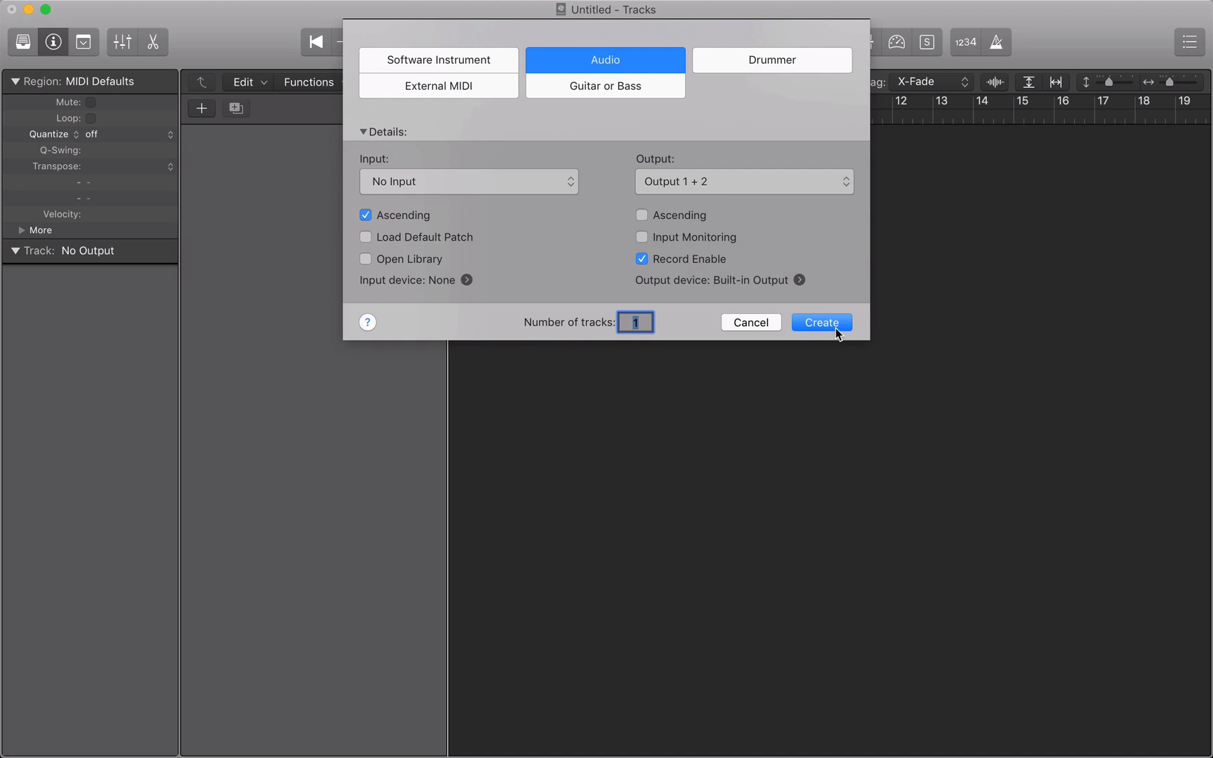
click(821, 323)
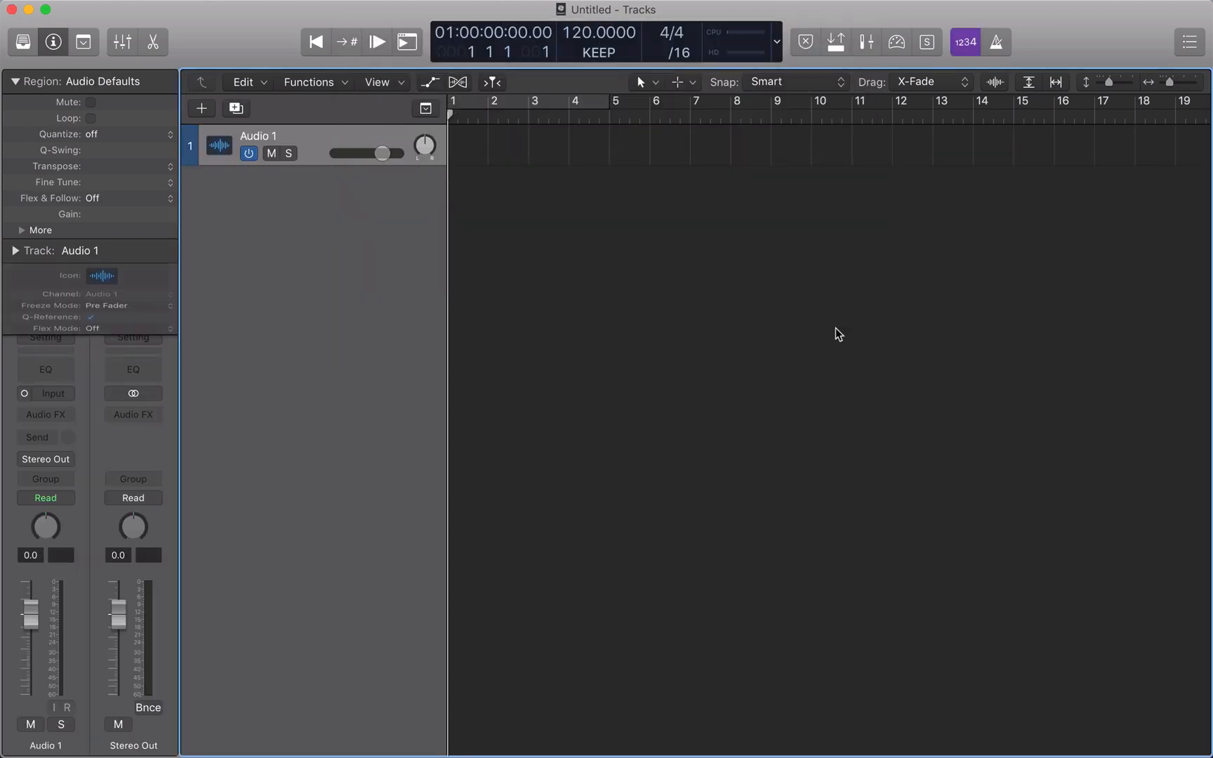
click(16, 251)
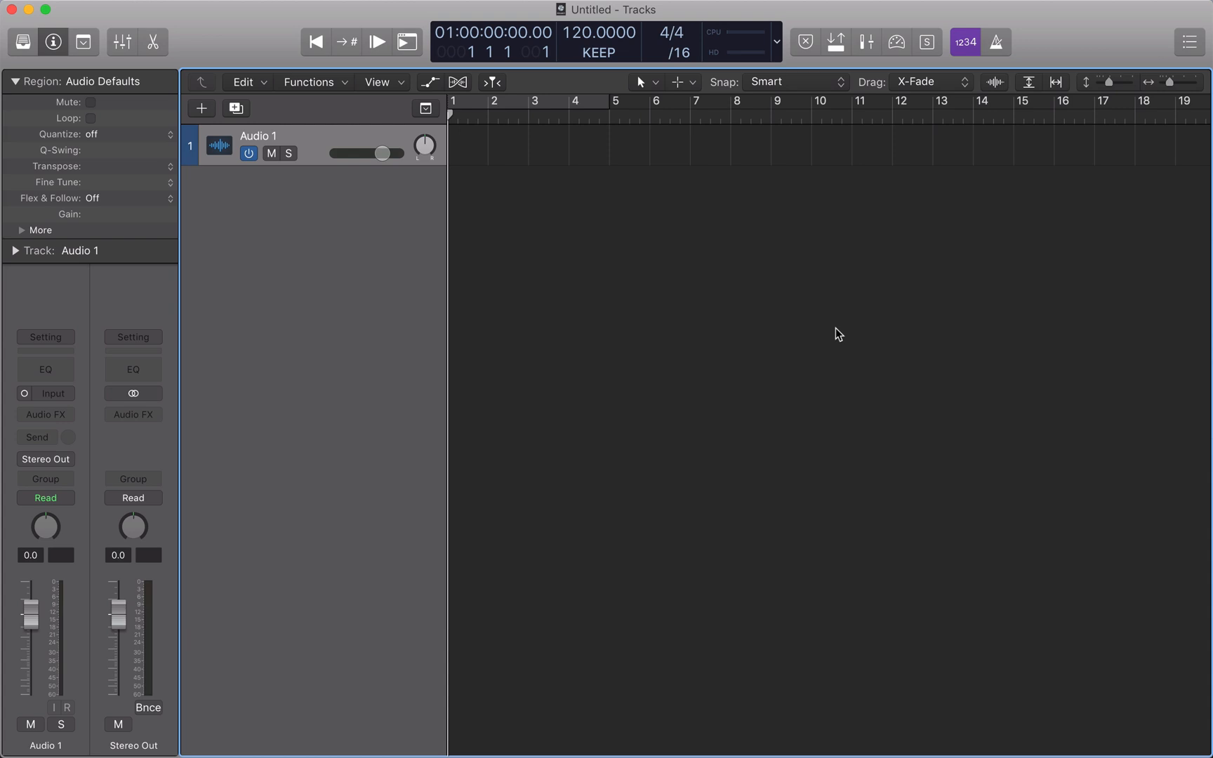
Show the project's Audio settings via File > Project Settings, sample rate at 44.1 kHz
click(138, 10)
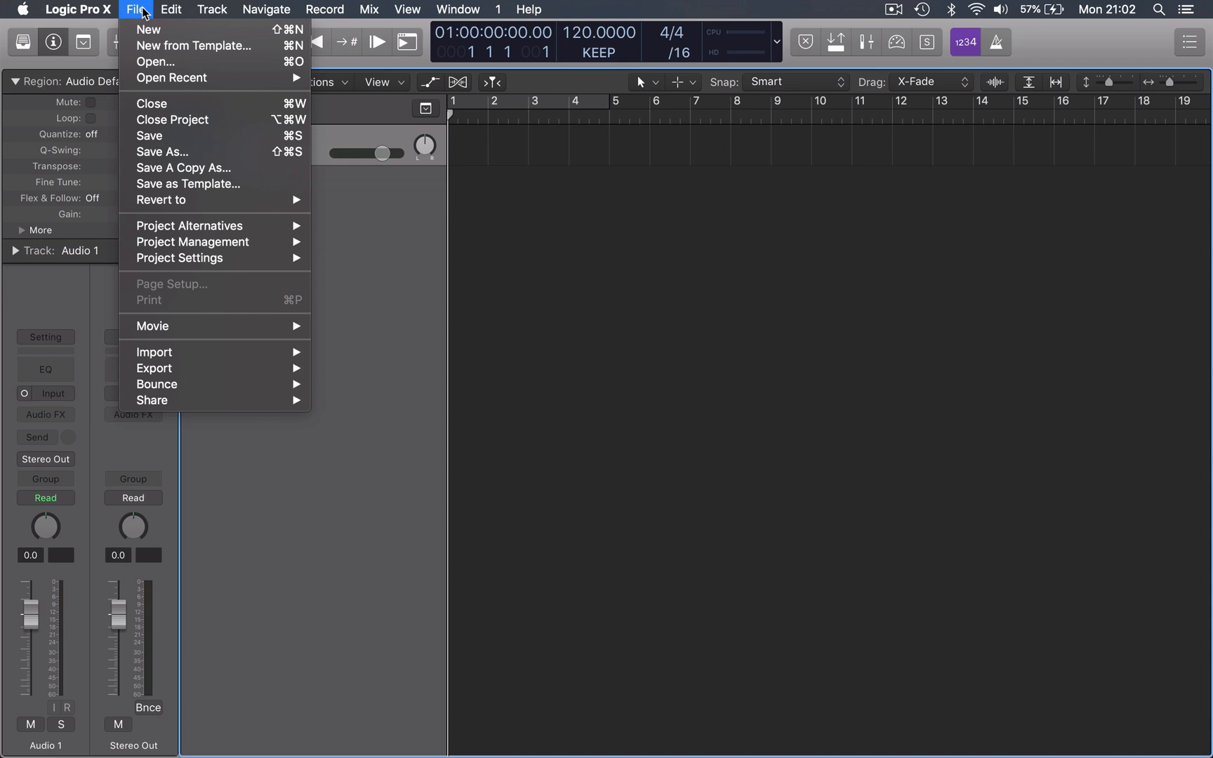
mouse_move(188, 225)
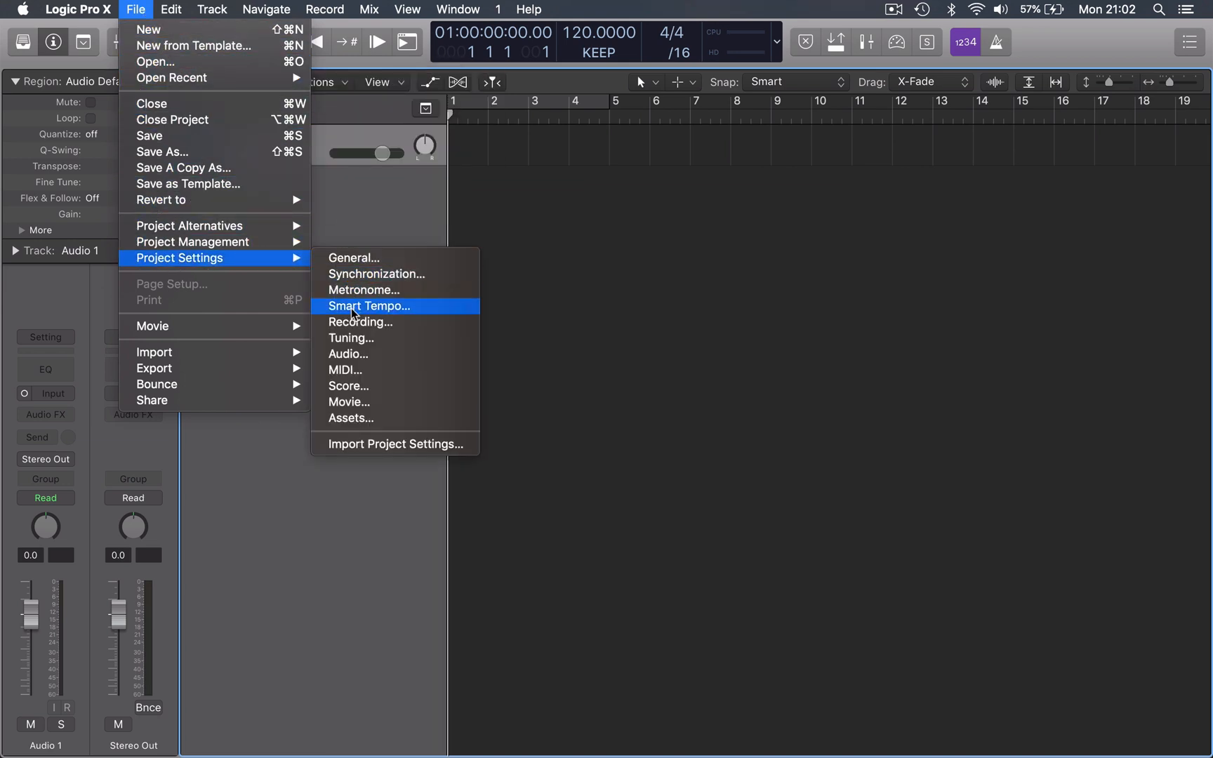
click(347, 353)
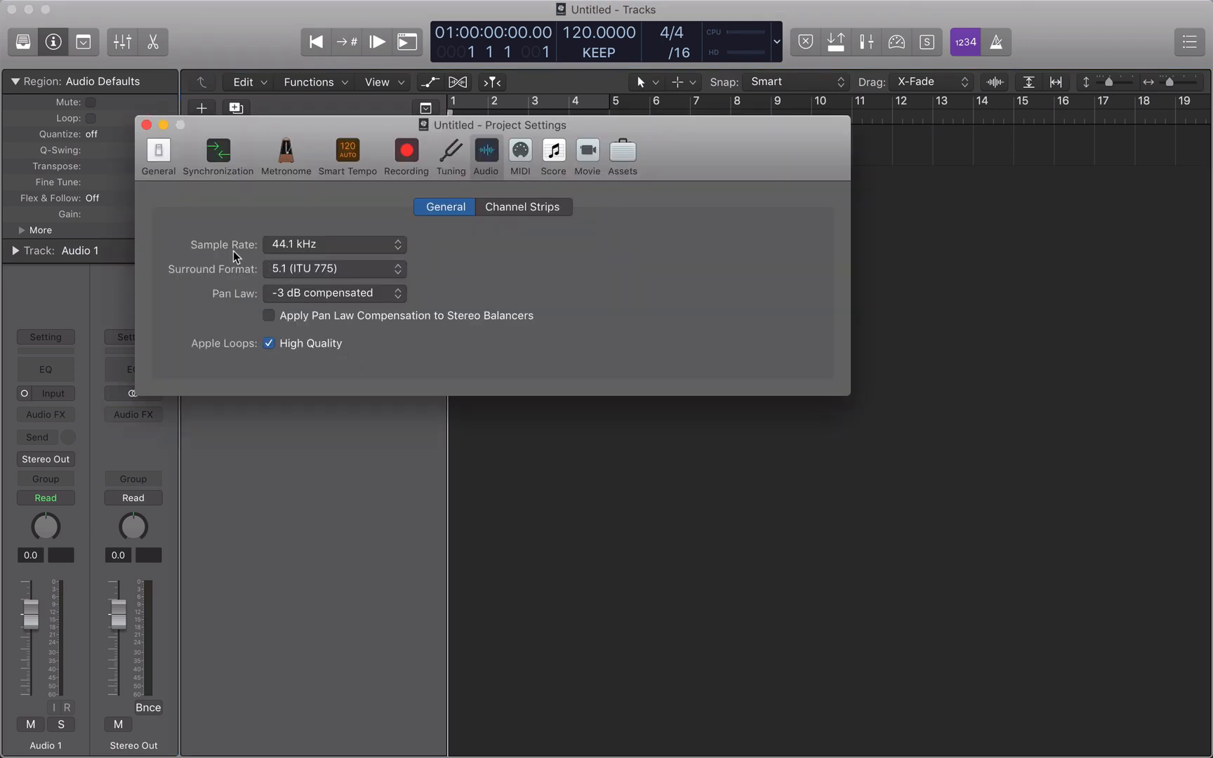
mouse_move(313, 255)
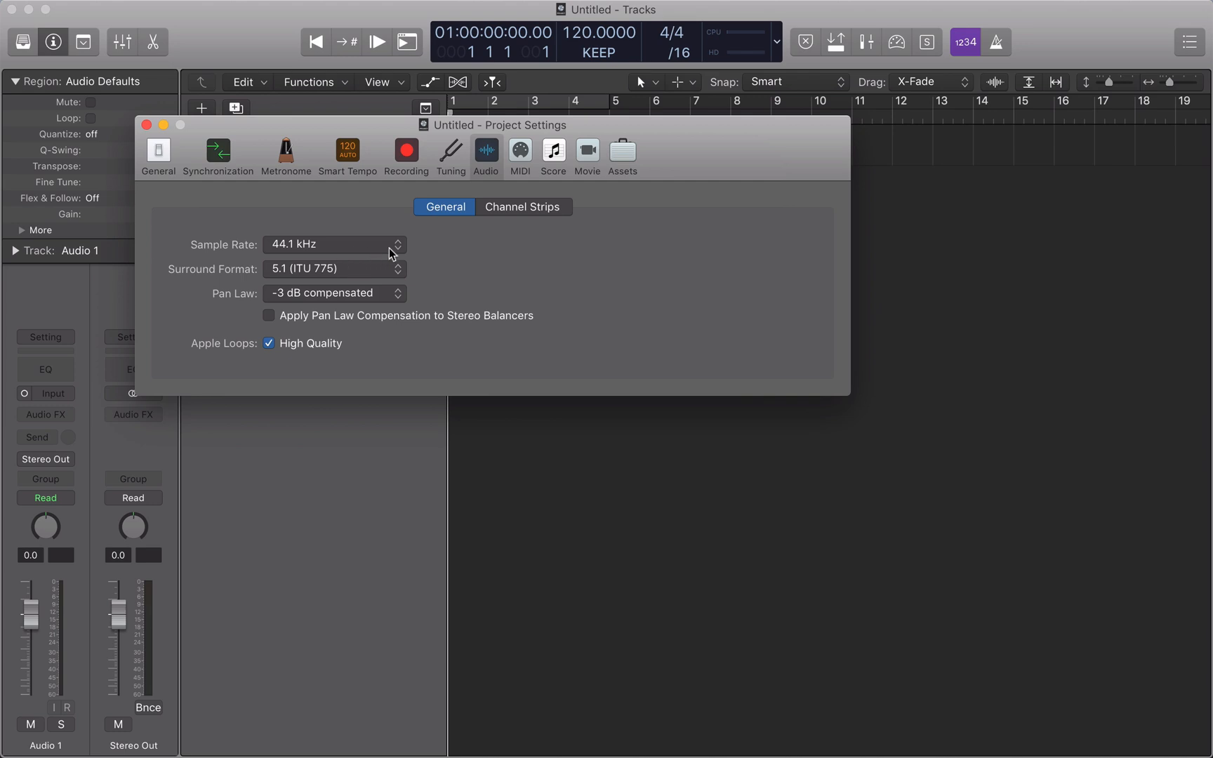
List the available sample rates from 44.1 kHz to 192 kHz
click(333, 244)
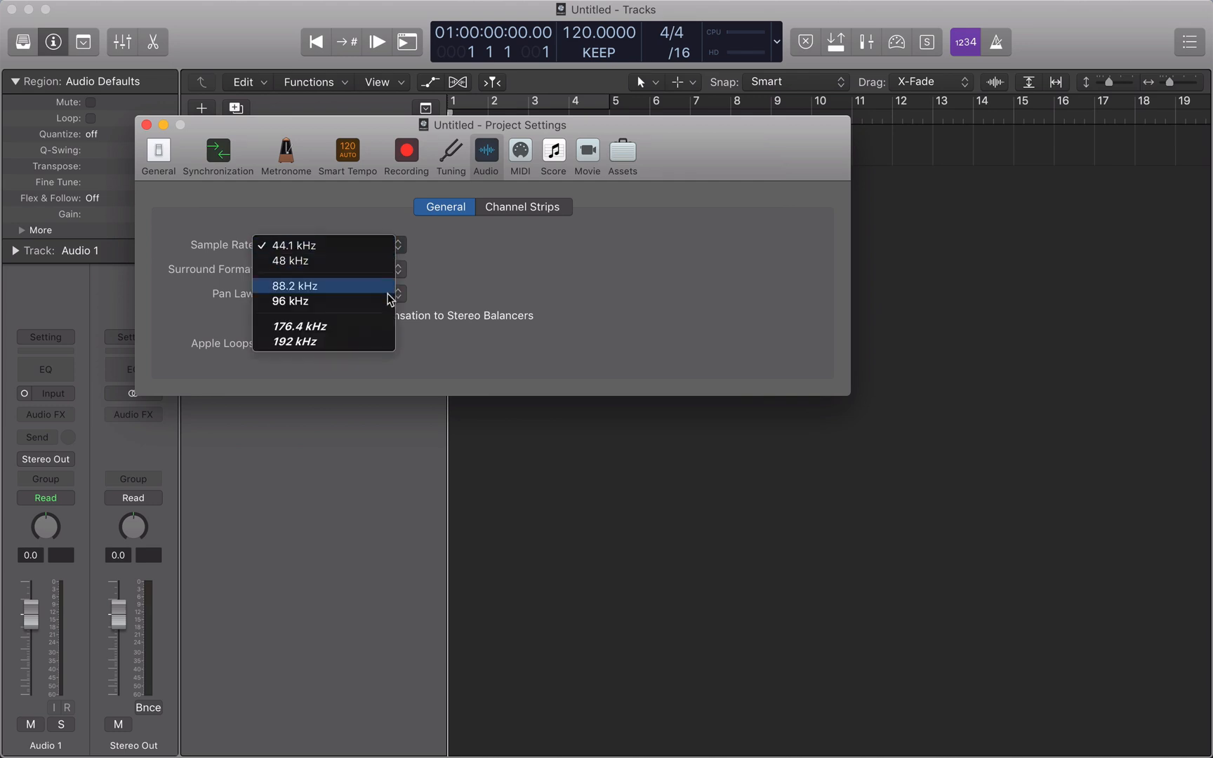
mouse_move(384, 343)
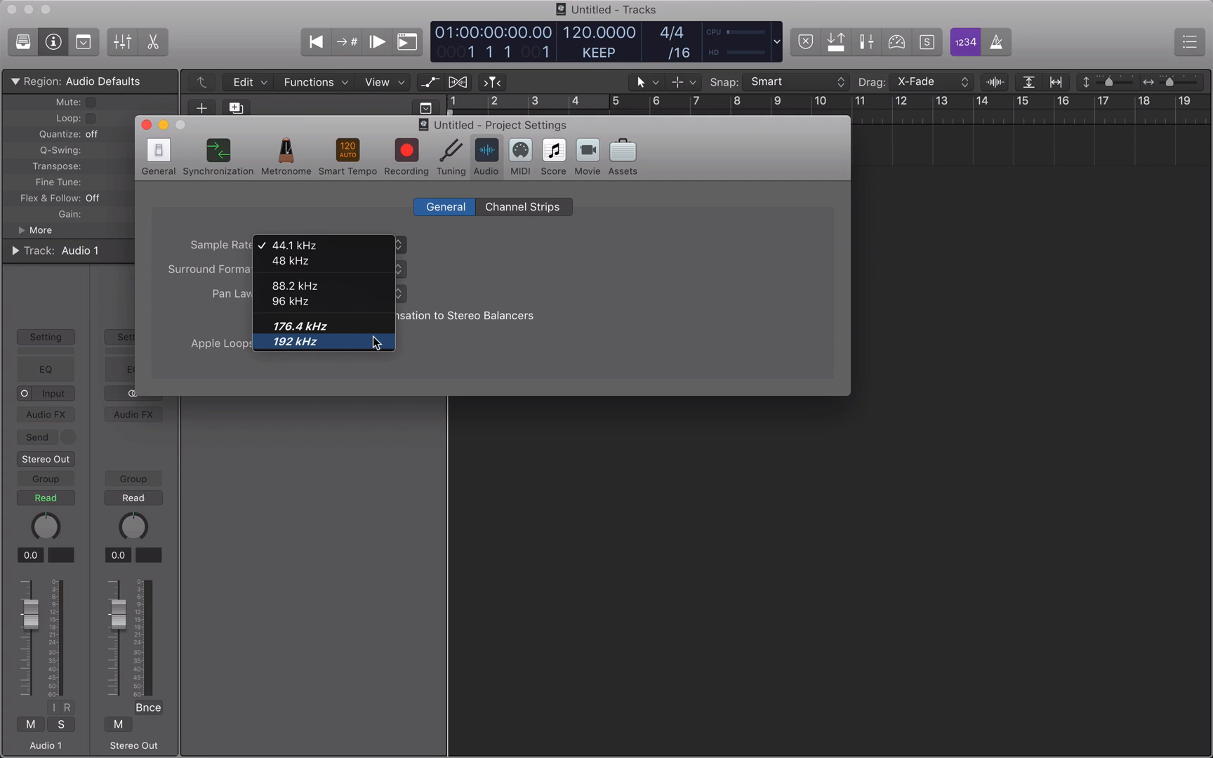
mouse_move(364, 260)
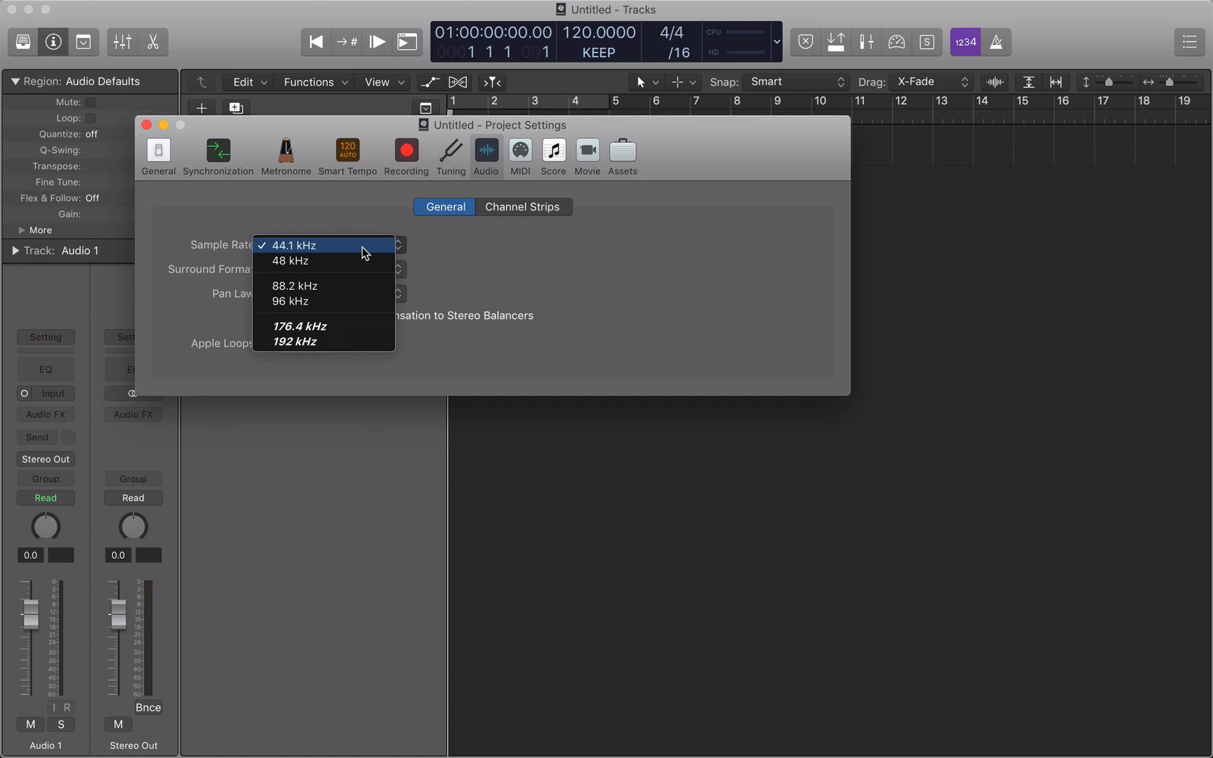
mouse_move(356, 344)
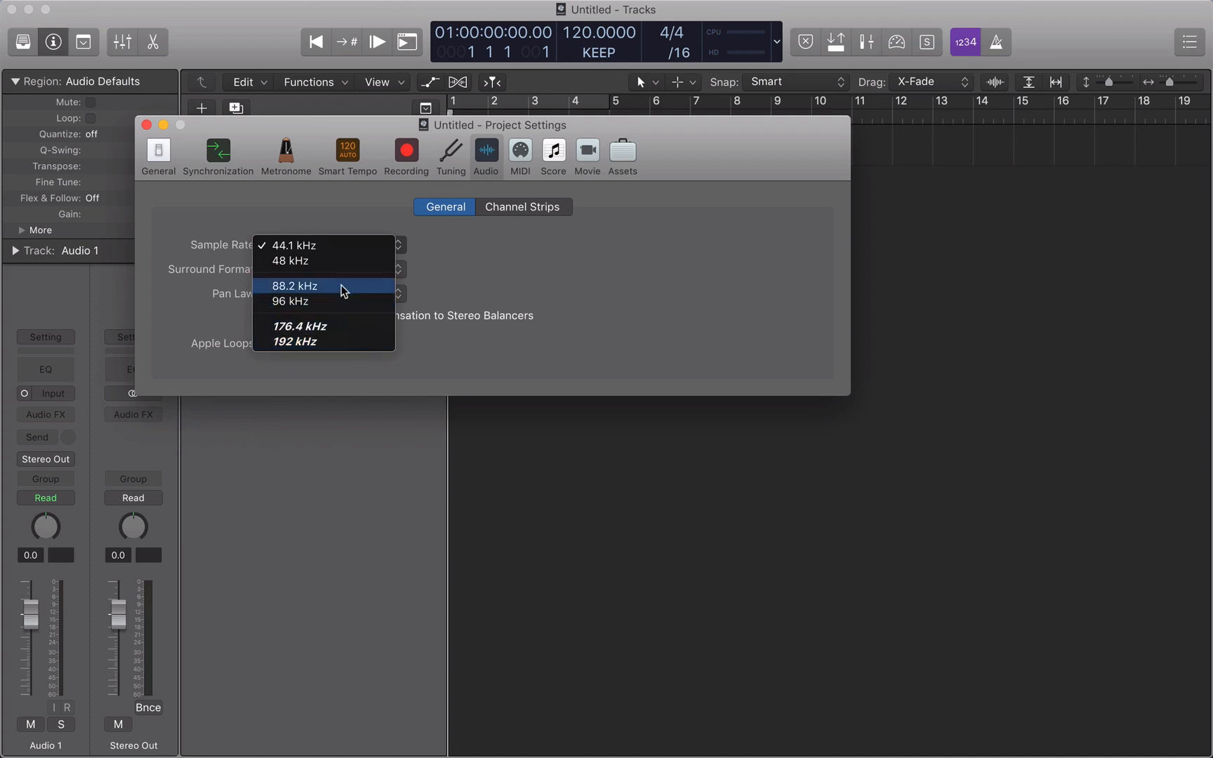
mouse_move(337, 301)
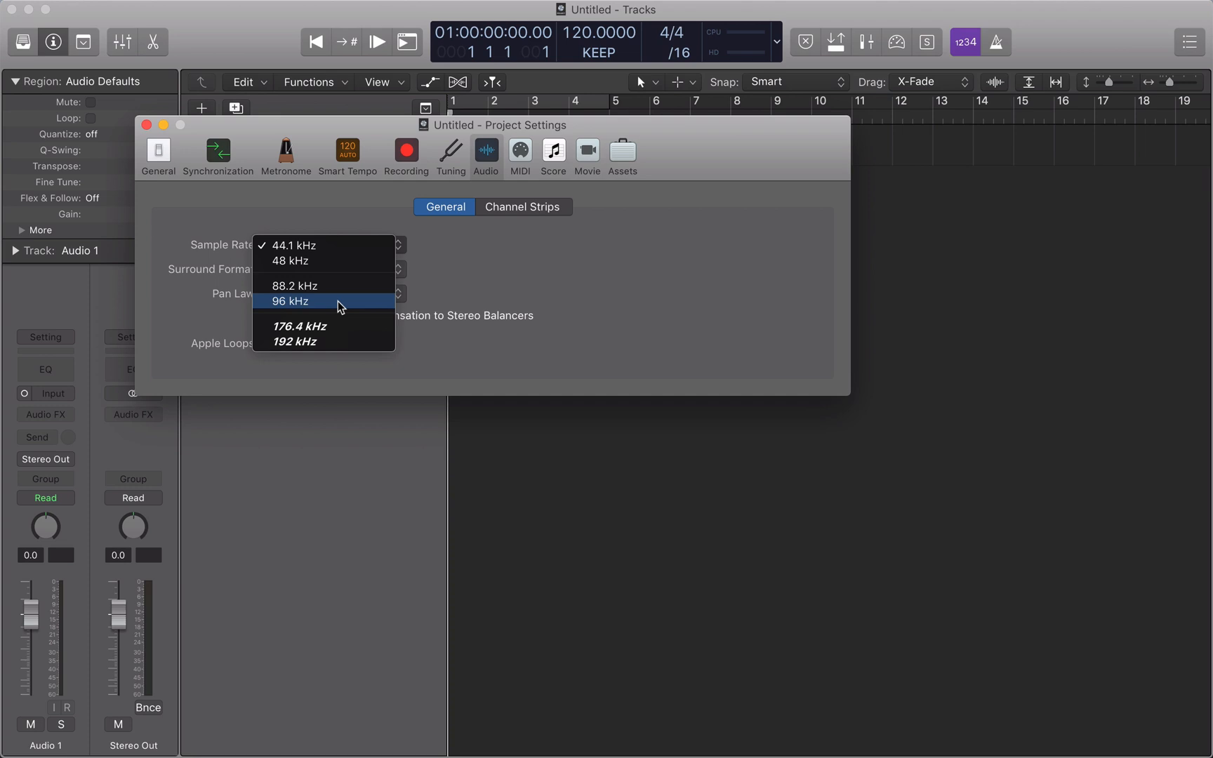
mouse_move(345, 302)
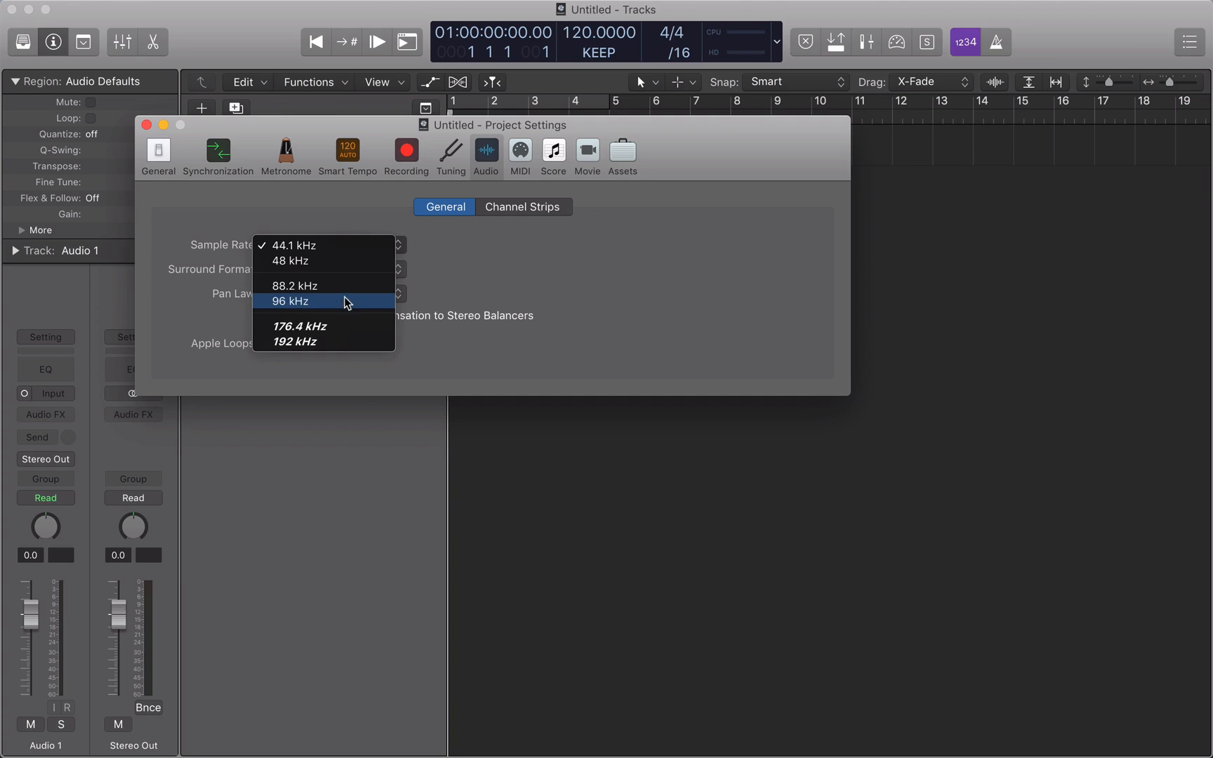
Set the project sample rate to 88.2 kHz and close the project settings
click(295, 285)
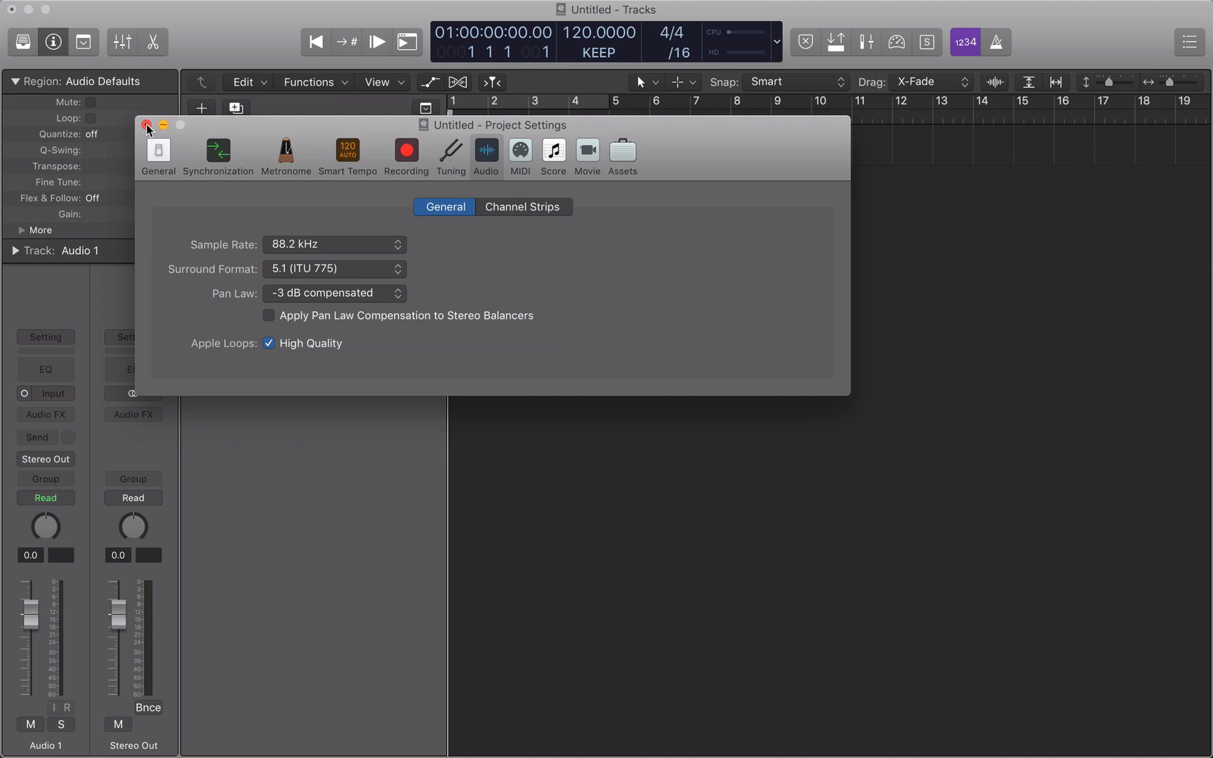
click(148, 125)
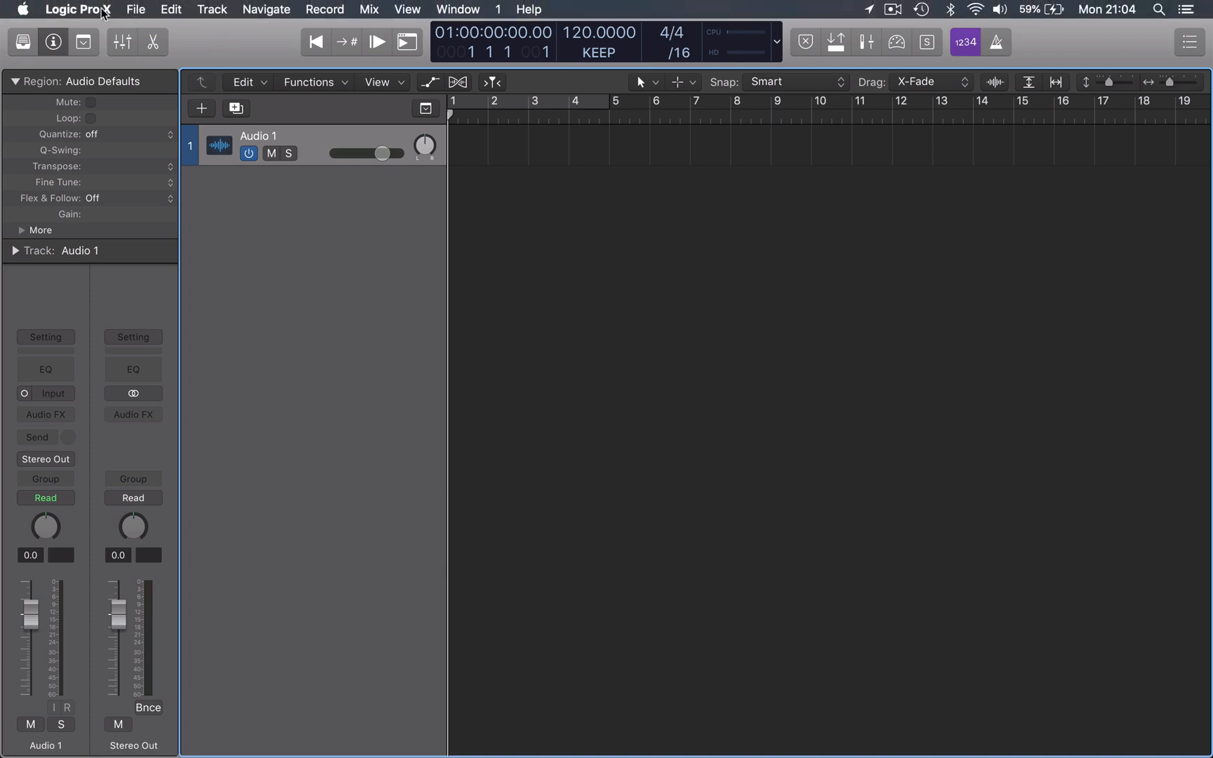
Show the Recording preferences from Logic Pro X > Preferences > Audio
click(78, 8)
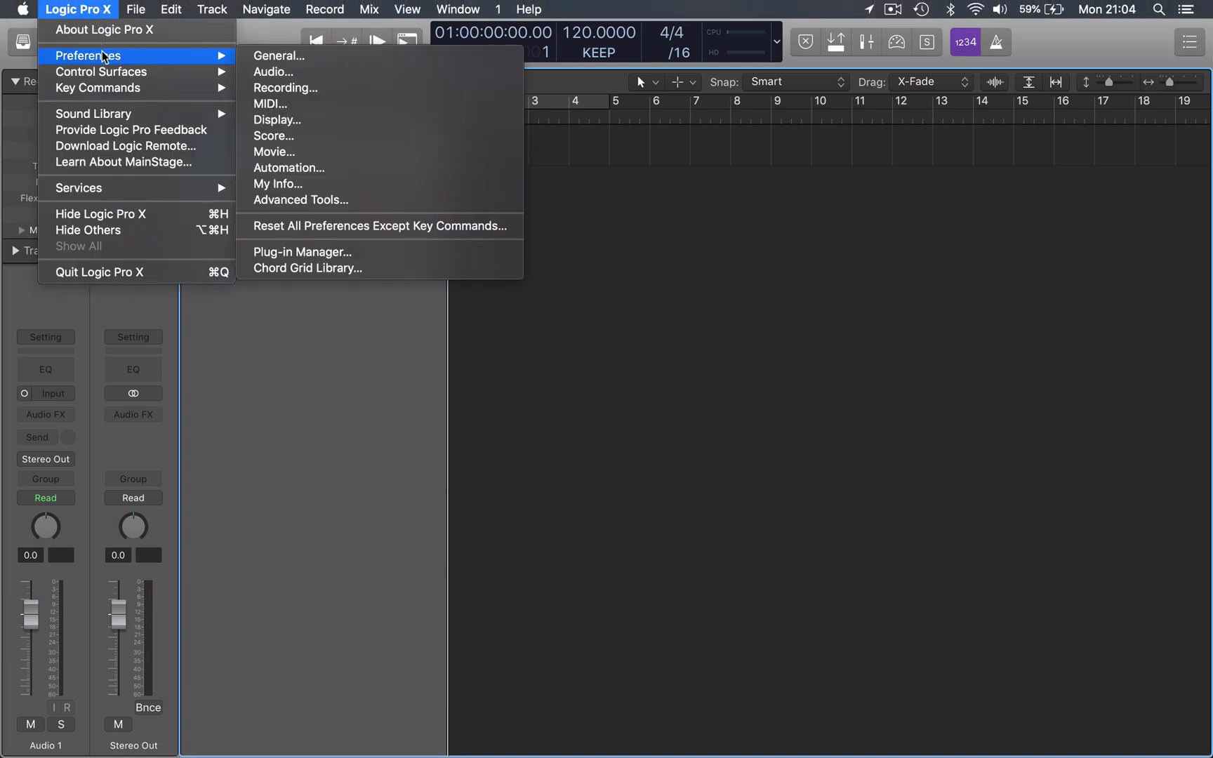
mouse_move(278, 56)
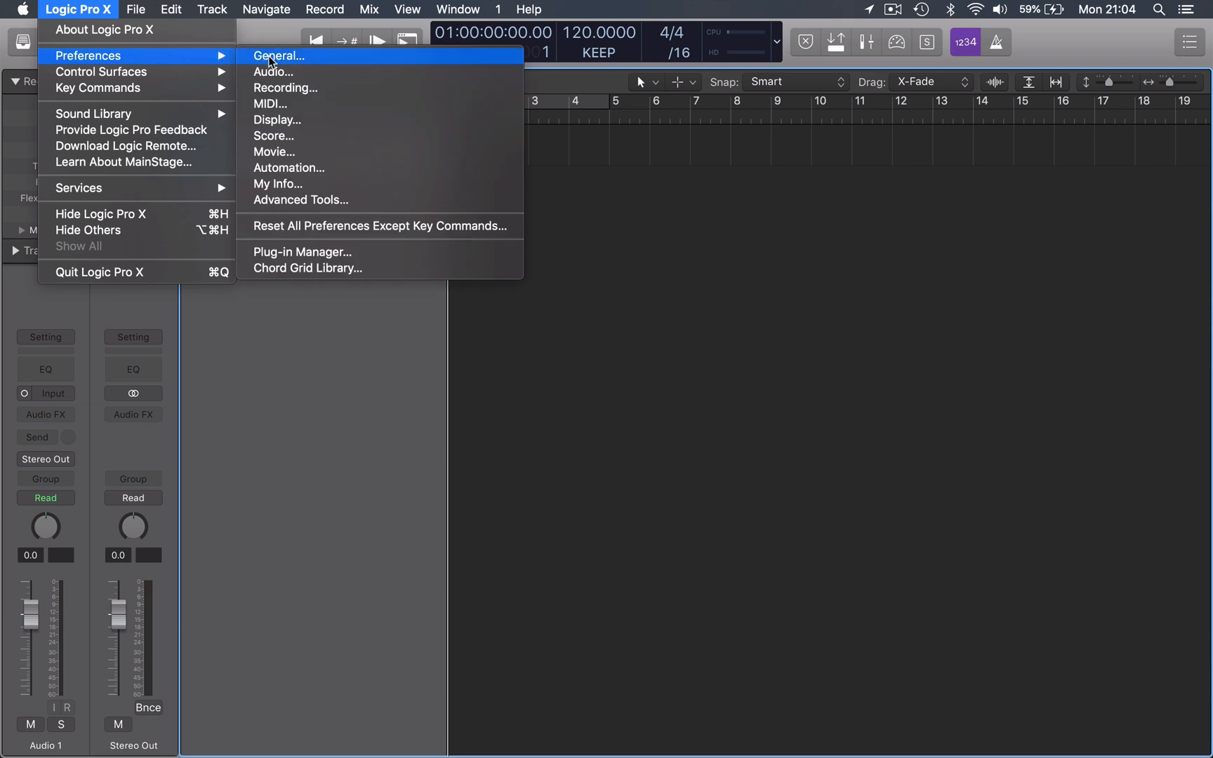
mouse_move(286, 72)
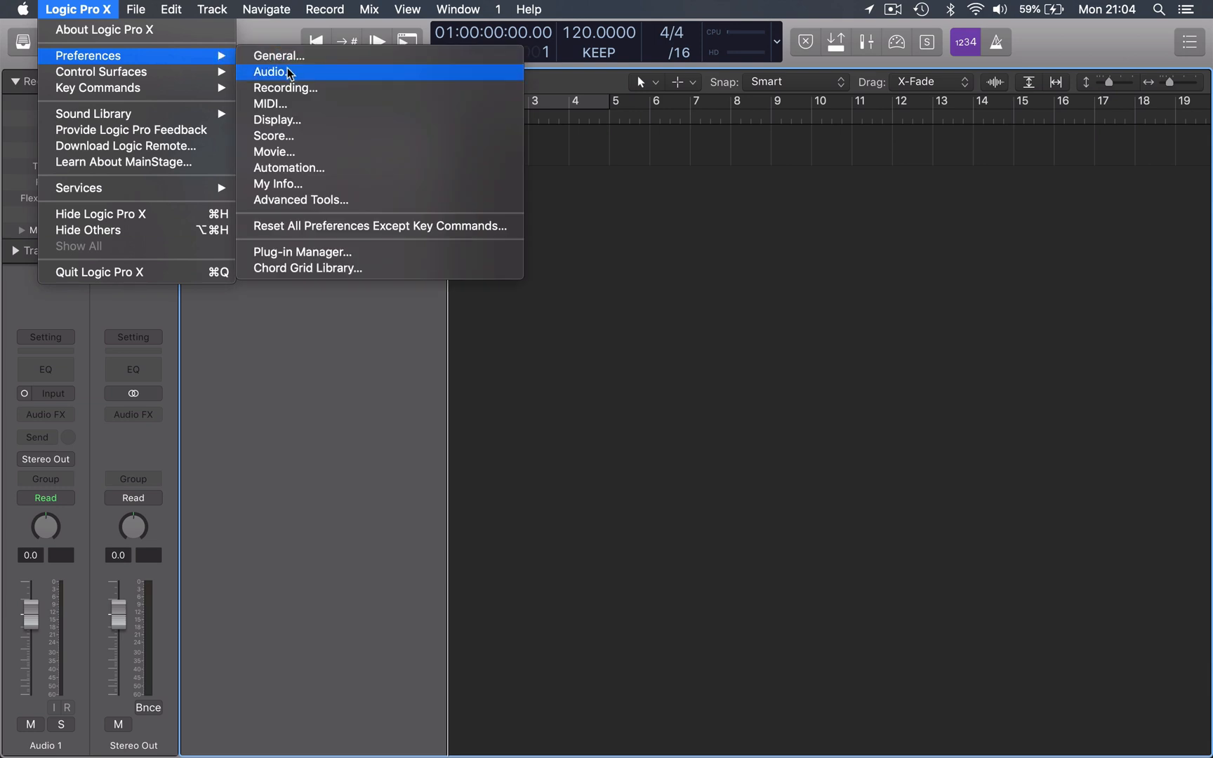
click(271, 71)
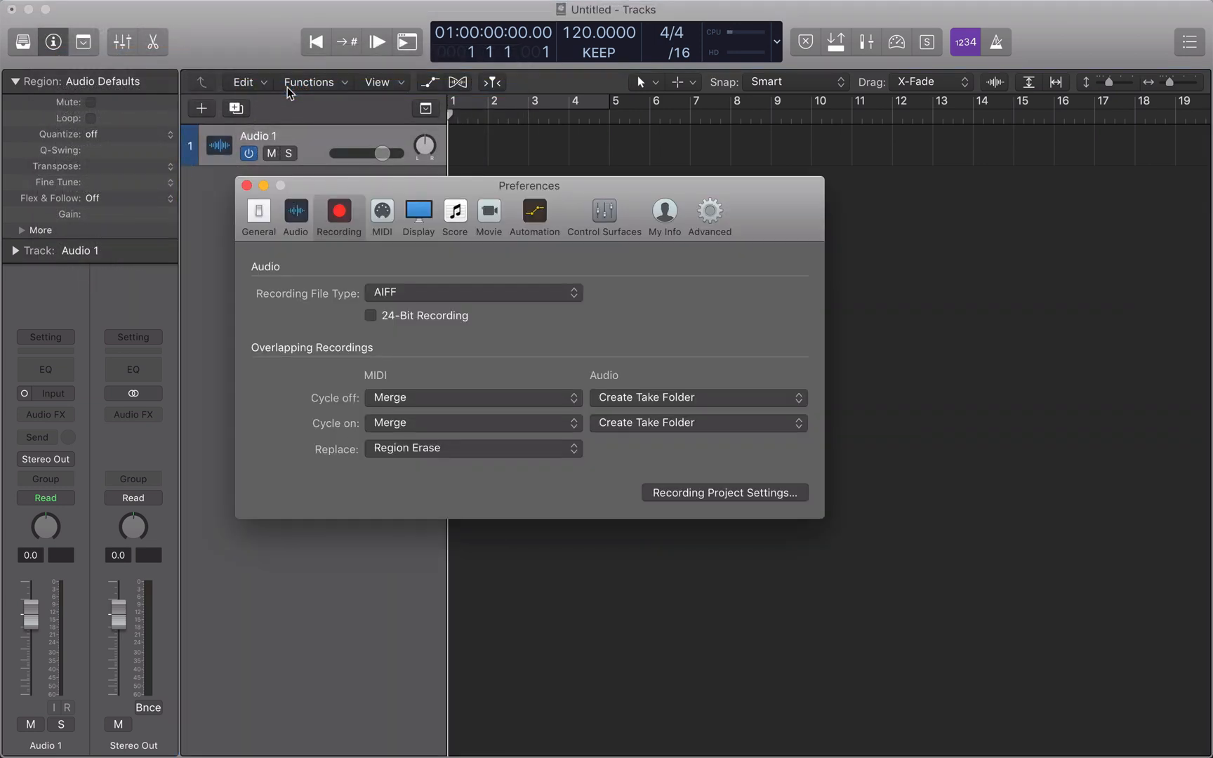
Switch on 24-Bit Recording, toggling it off and back on to confirm
click(371, 315)
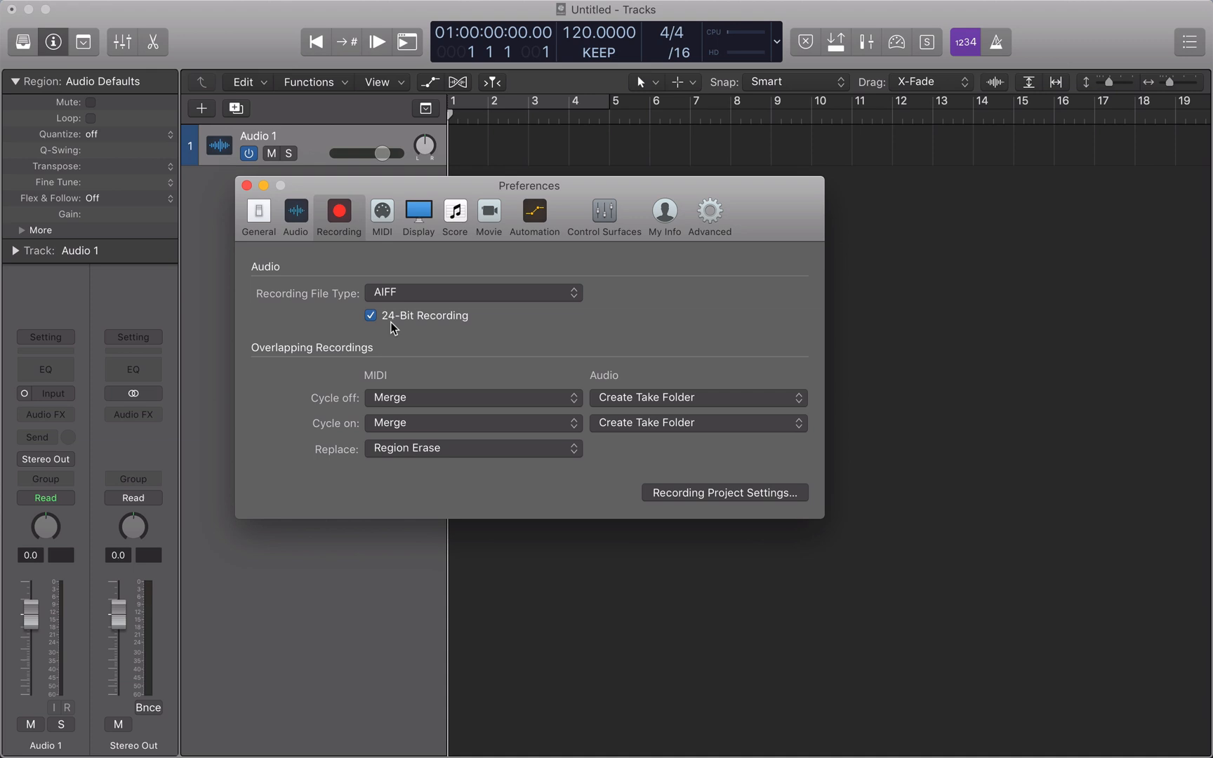
click(371, 316)
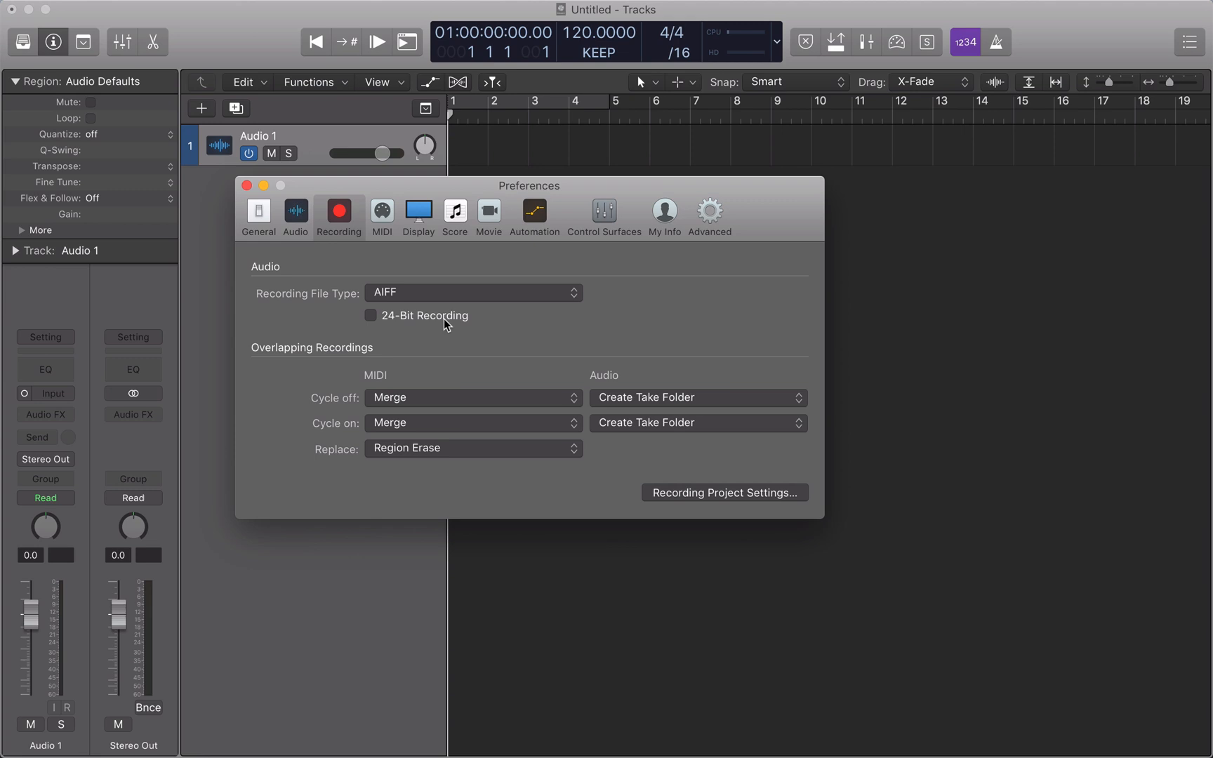
mouse_move(441, 324)
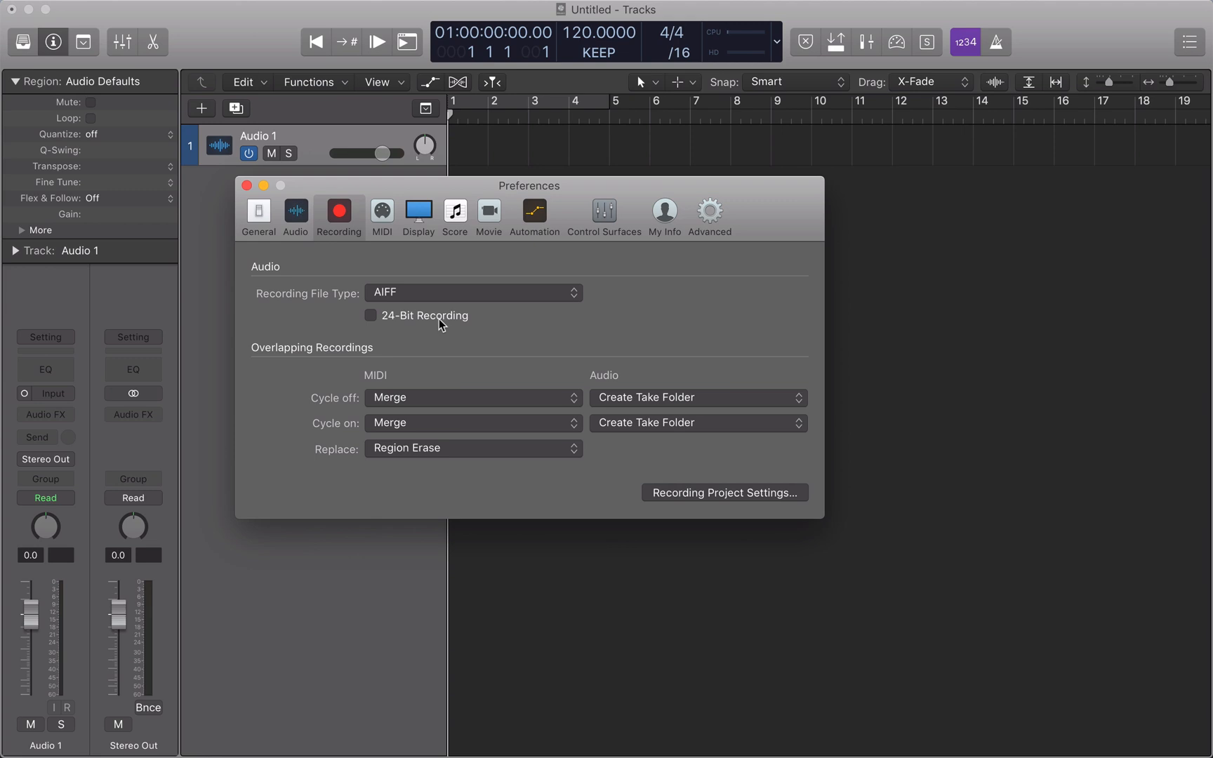
click(370, 316)
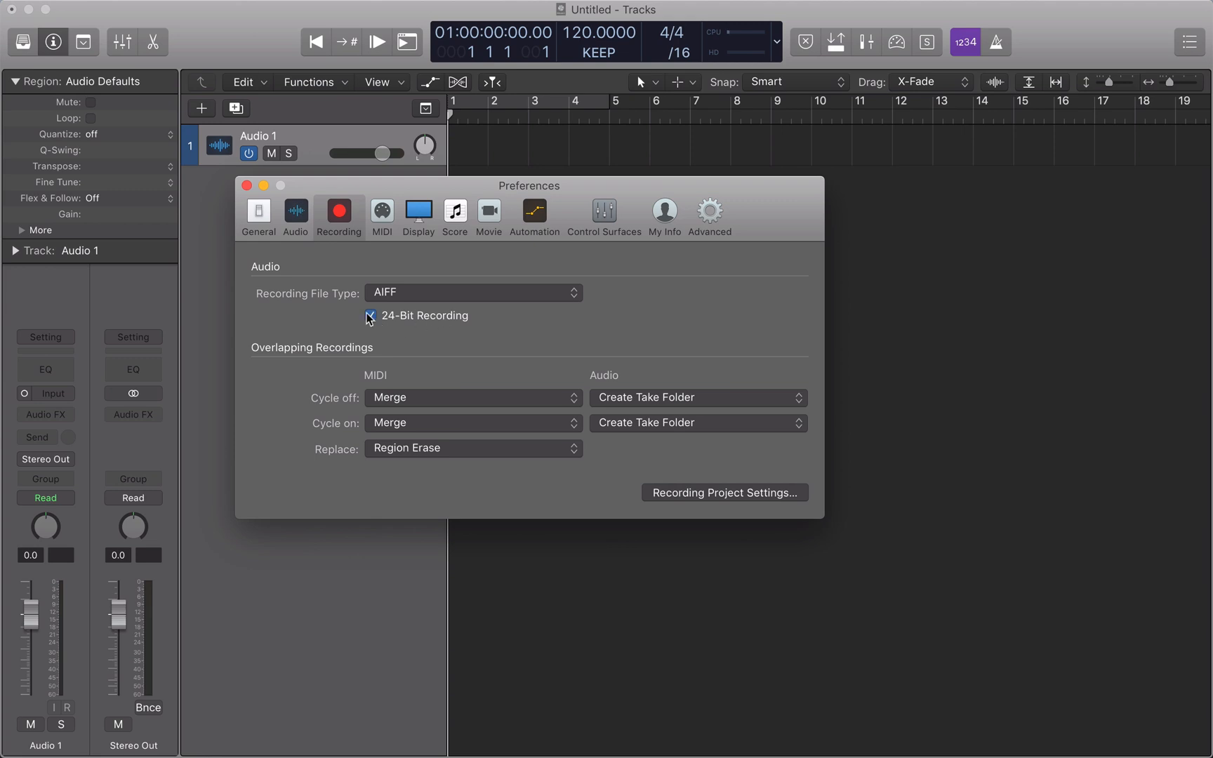
click(247, 185)
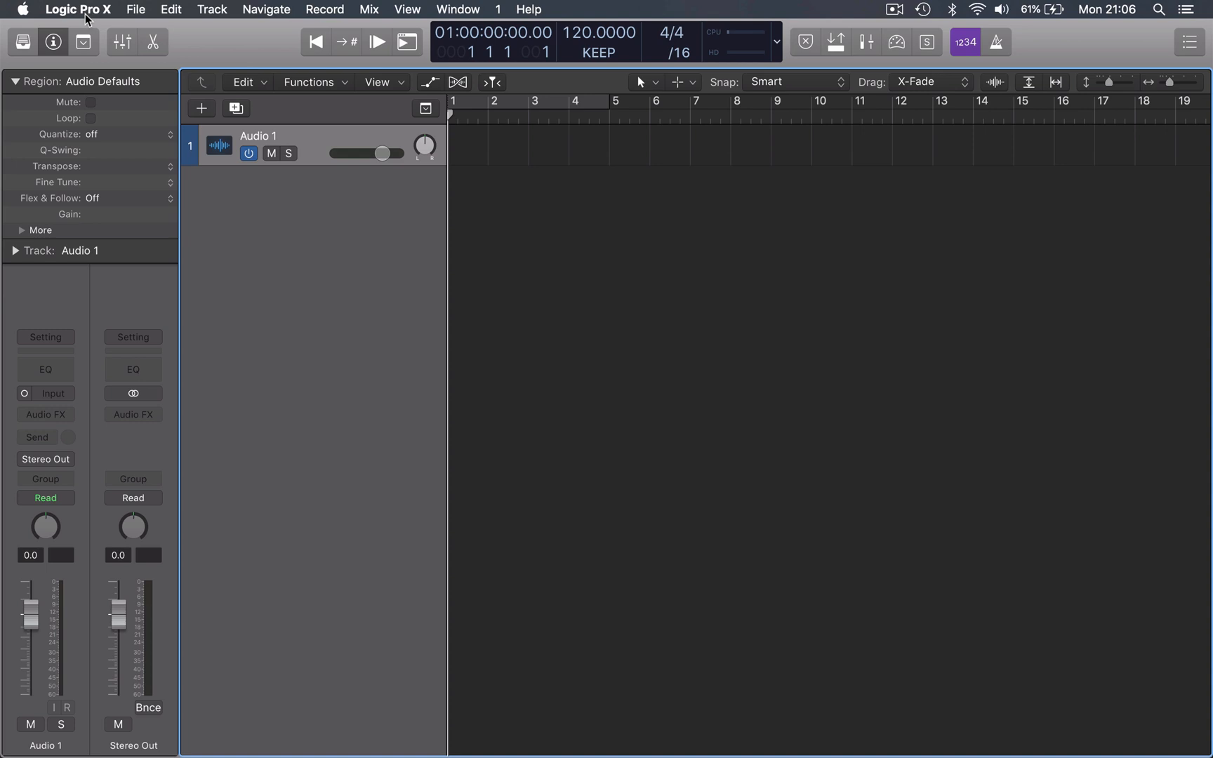
Reopen the Logic Pro X menu to reach the Preferences categories
click(78, 9)
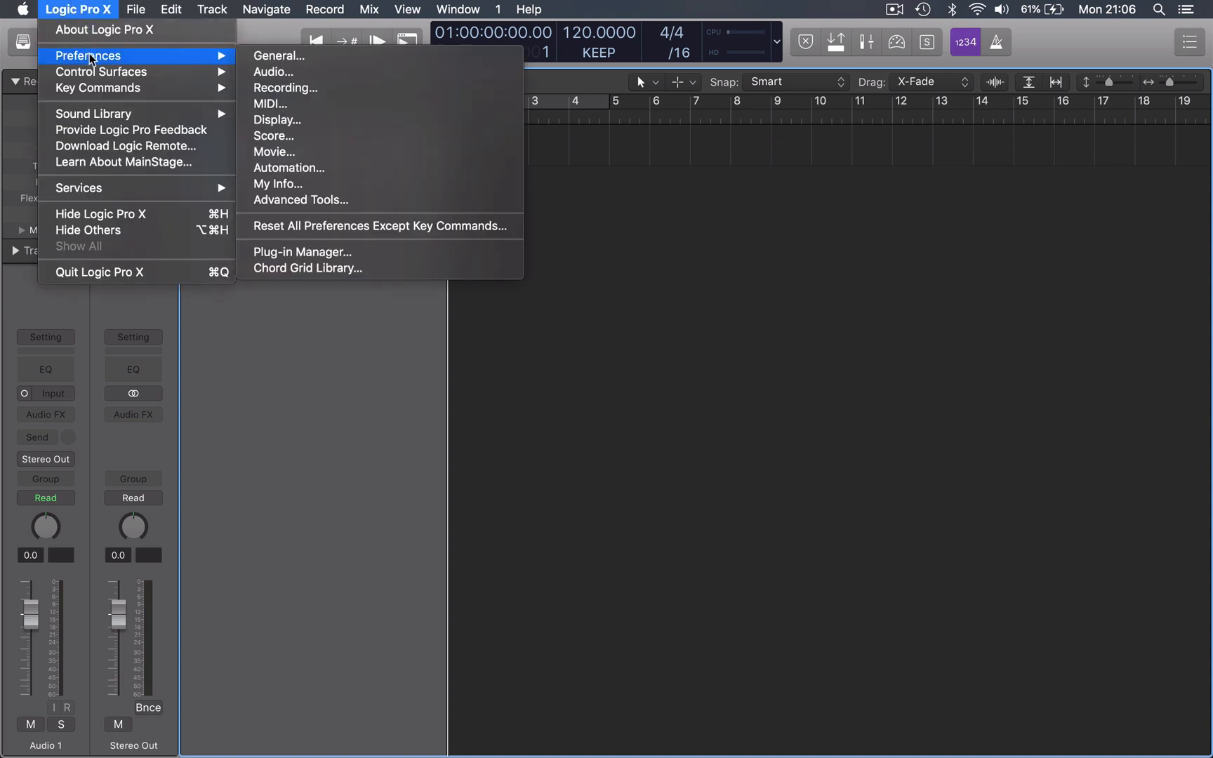
mouse_move(278, 56)
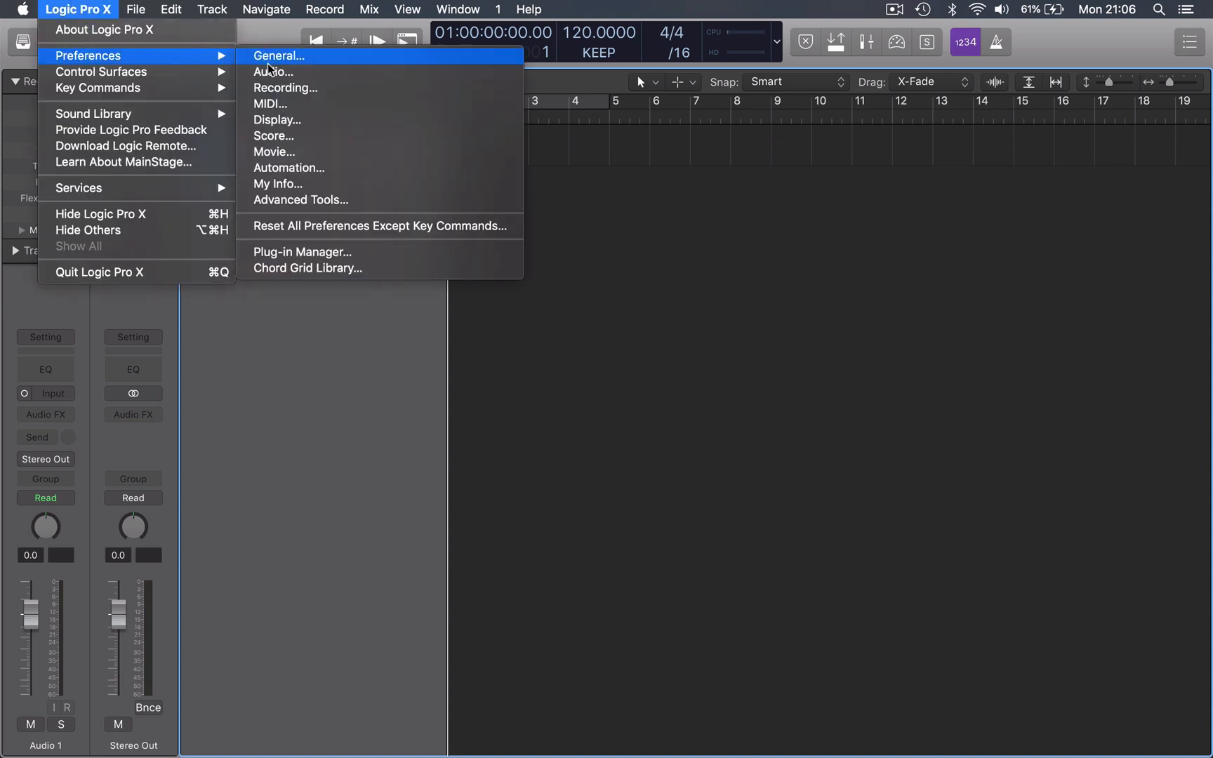
Show the audio device preferences and keep the I/O buffer size at 128 samples
click(273, 72)
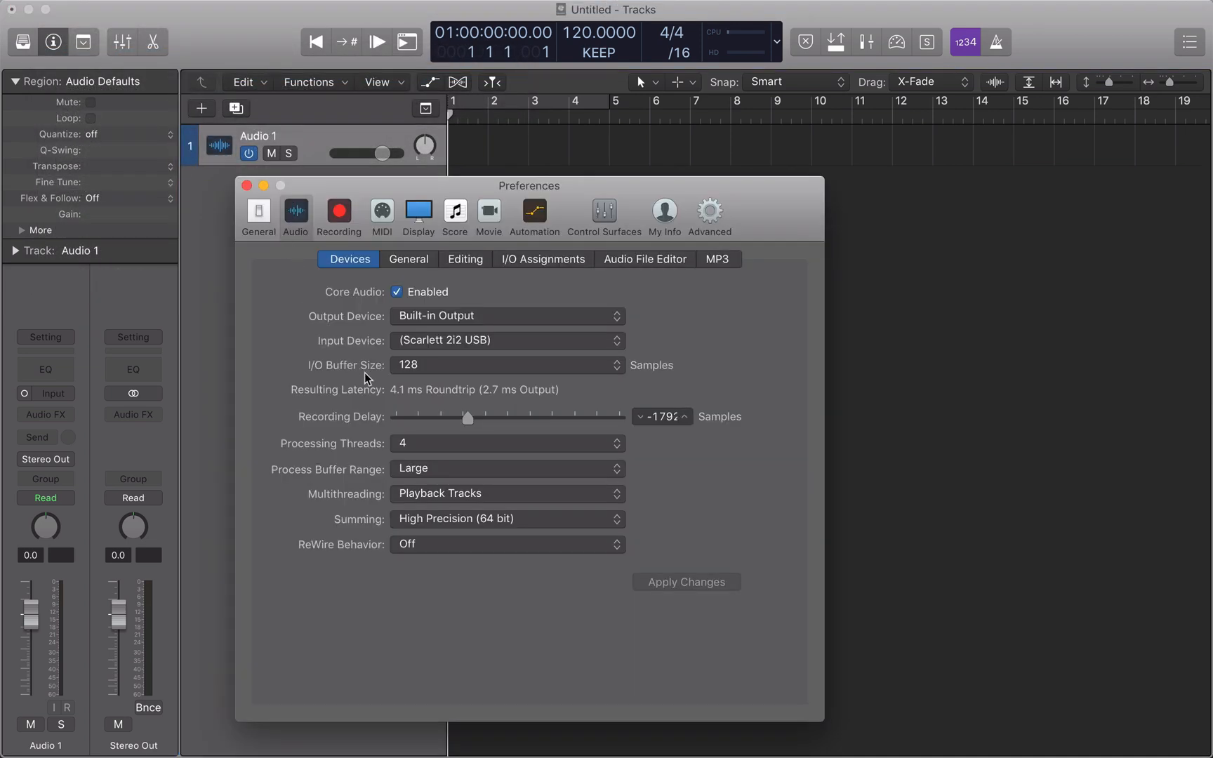
mouse_move(426, 381)
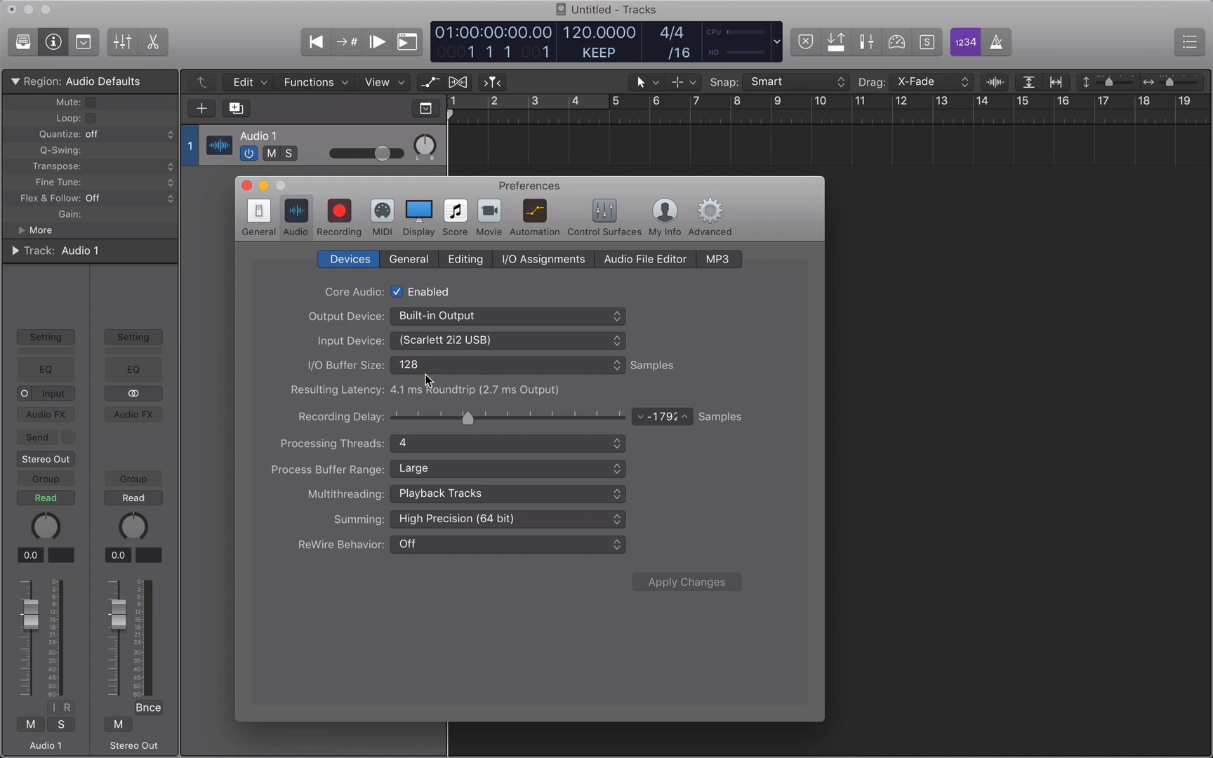
mouse_move(430, 370)
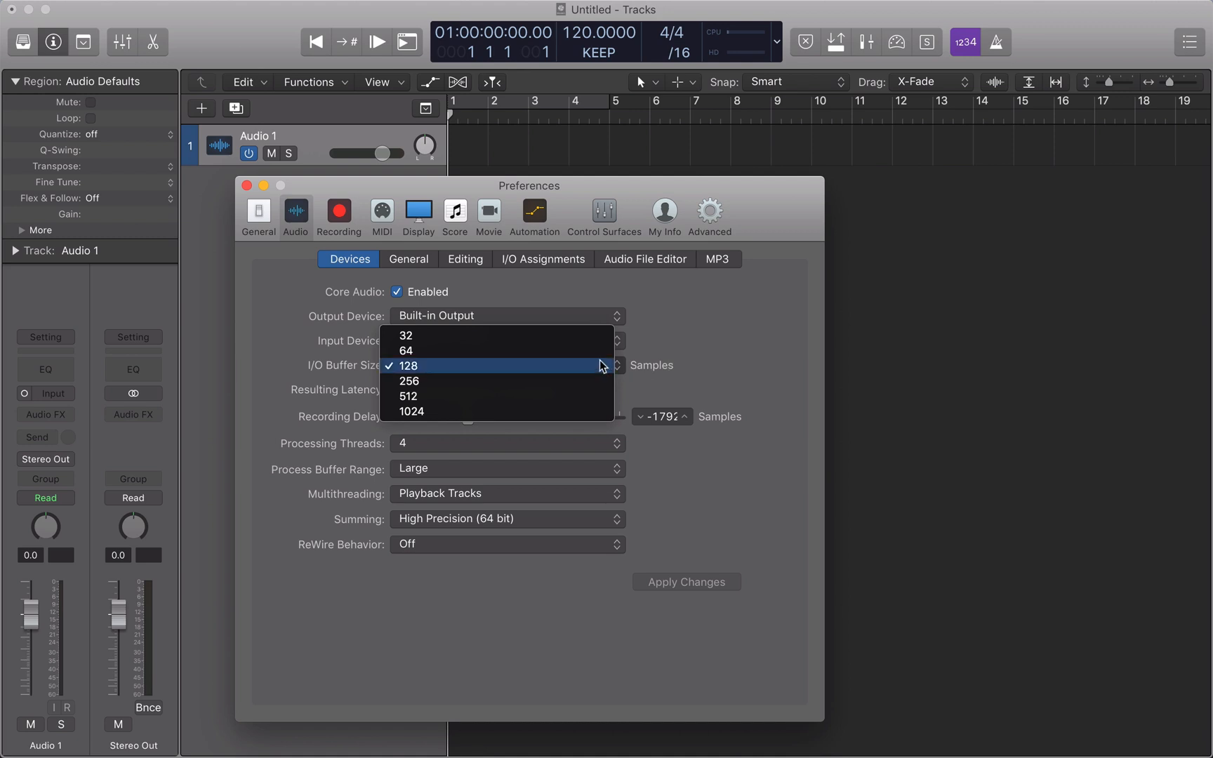
click(407, 365)
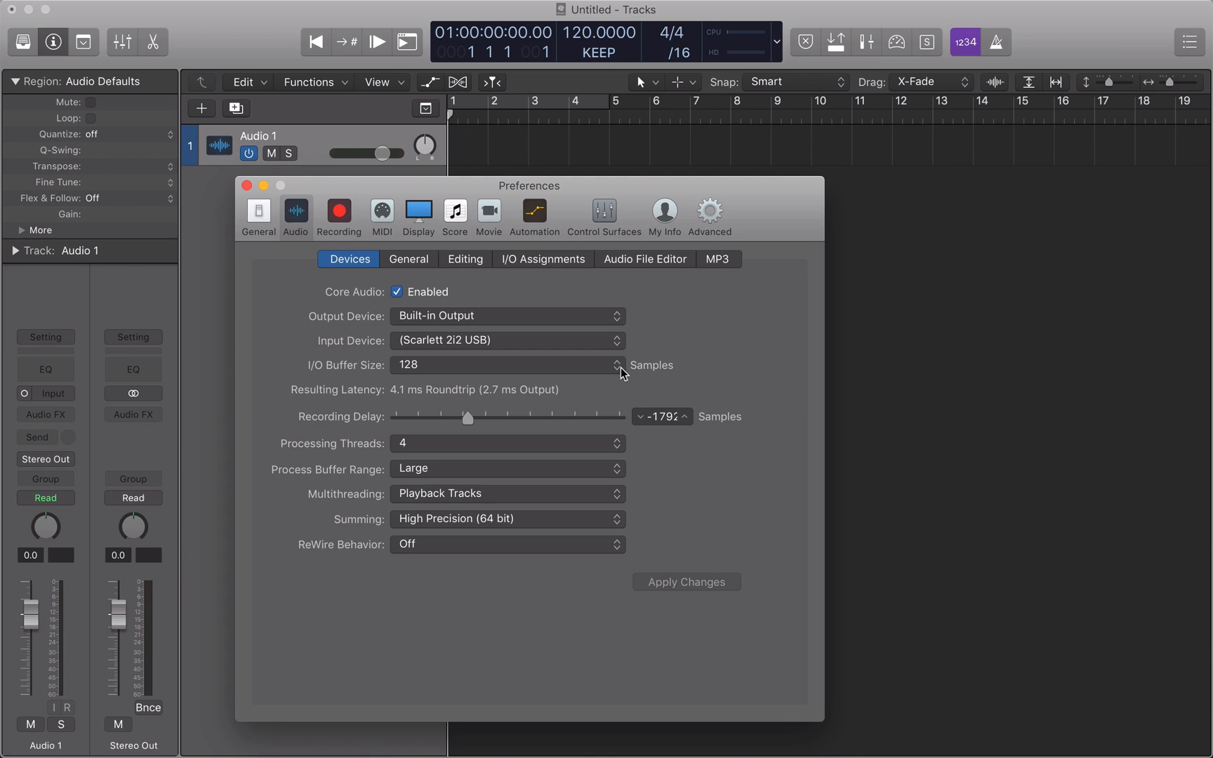
click(507, 365)
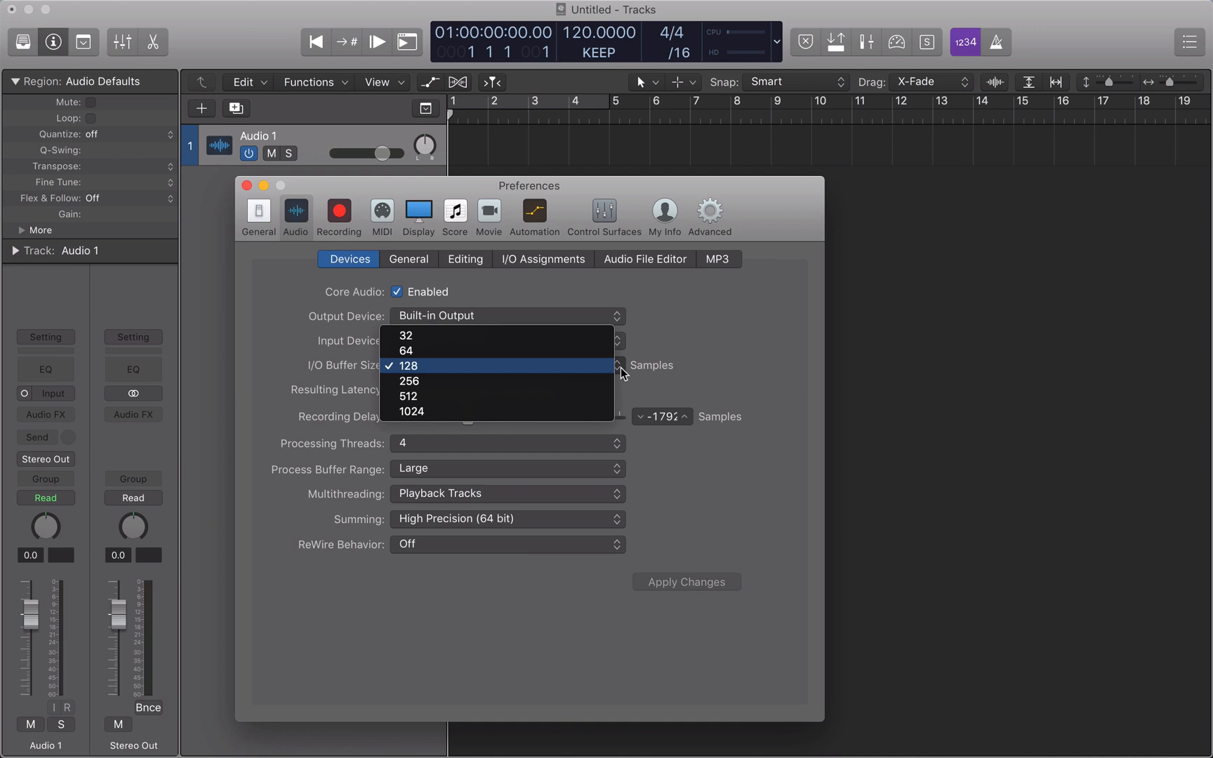
click(407, 365)
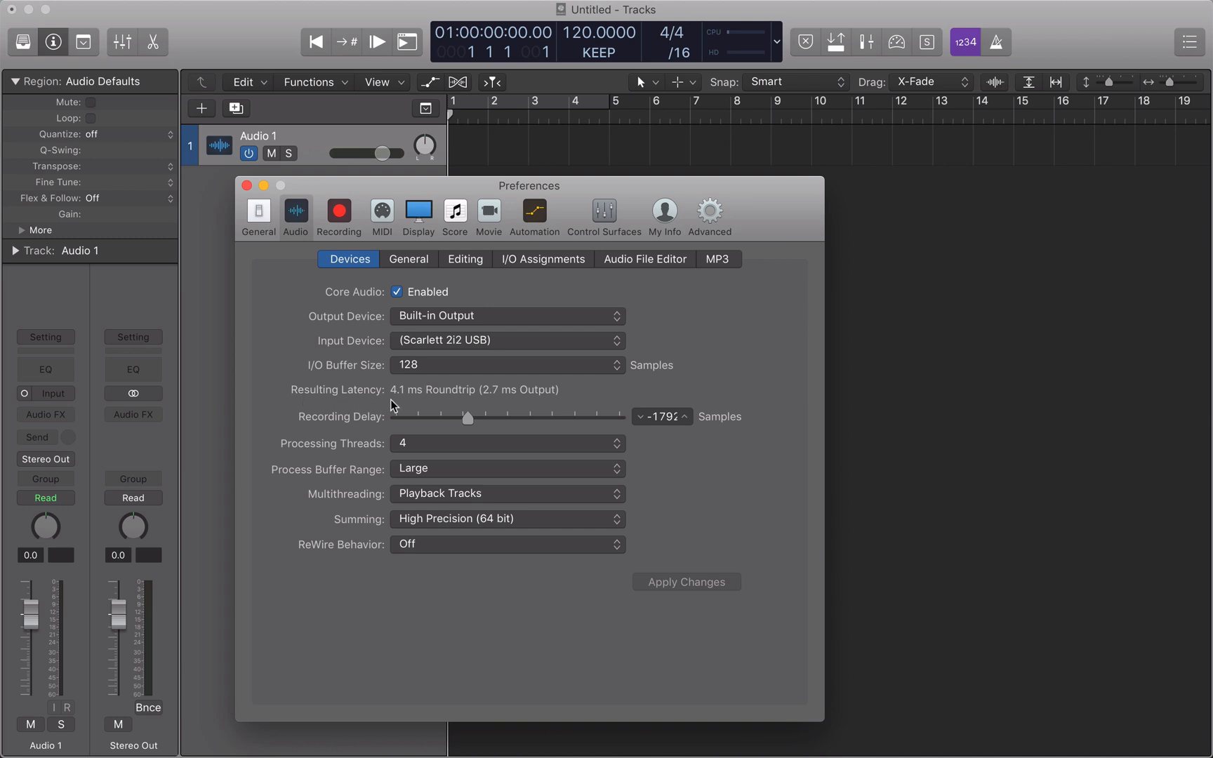
mouse_move(483, 369)
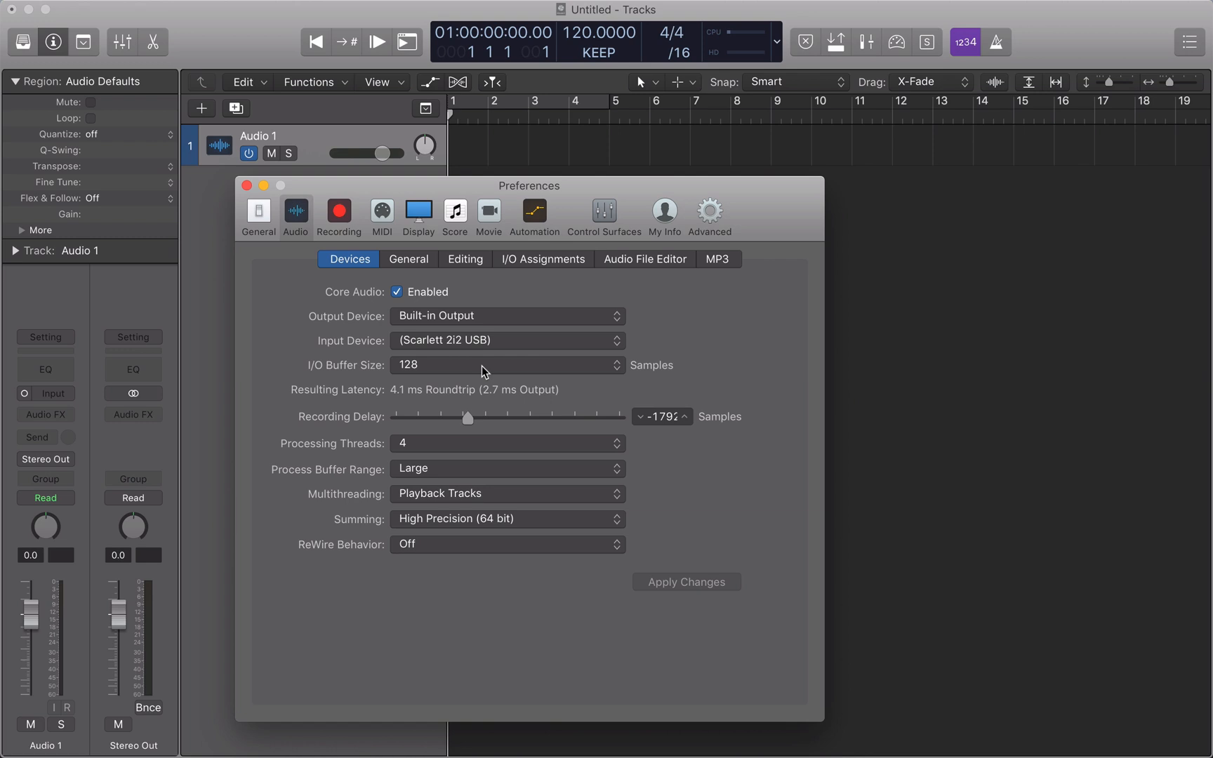
Set the I/O buffer size to 32 samples for a 1.9 ms roundtrip latency
click(507, 365)
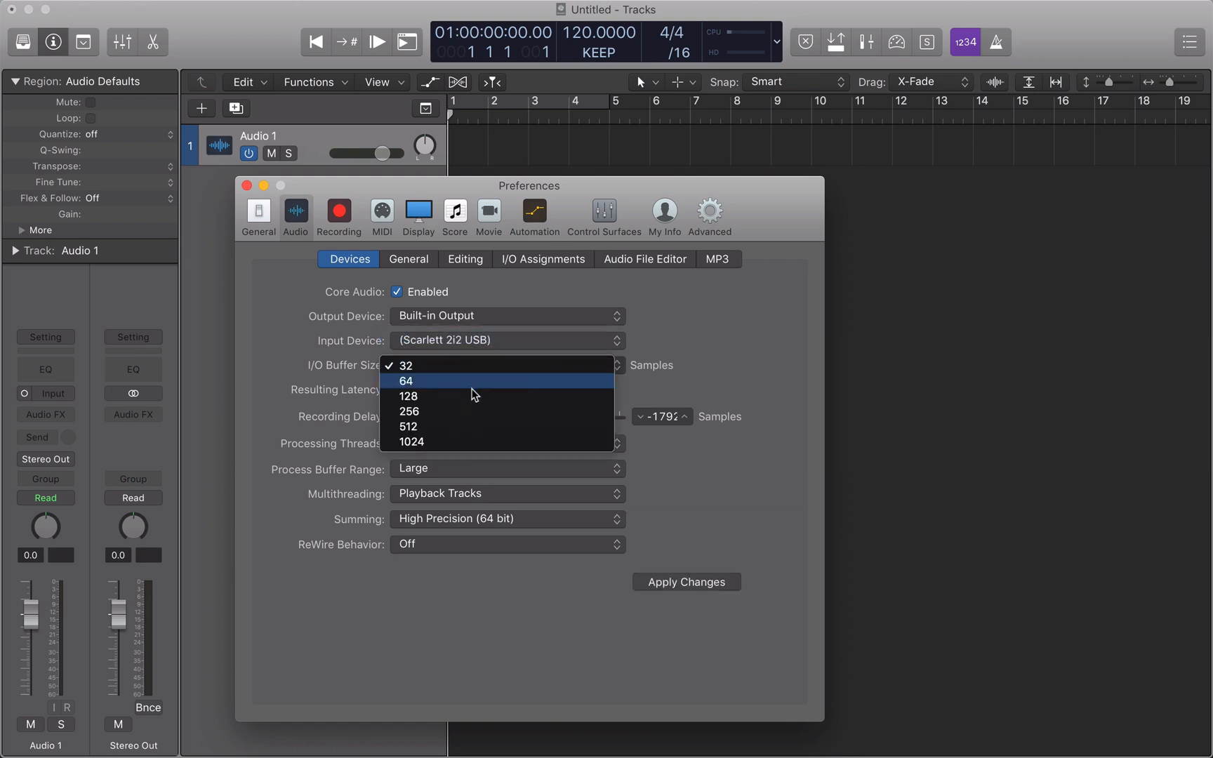
click(407, 396)
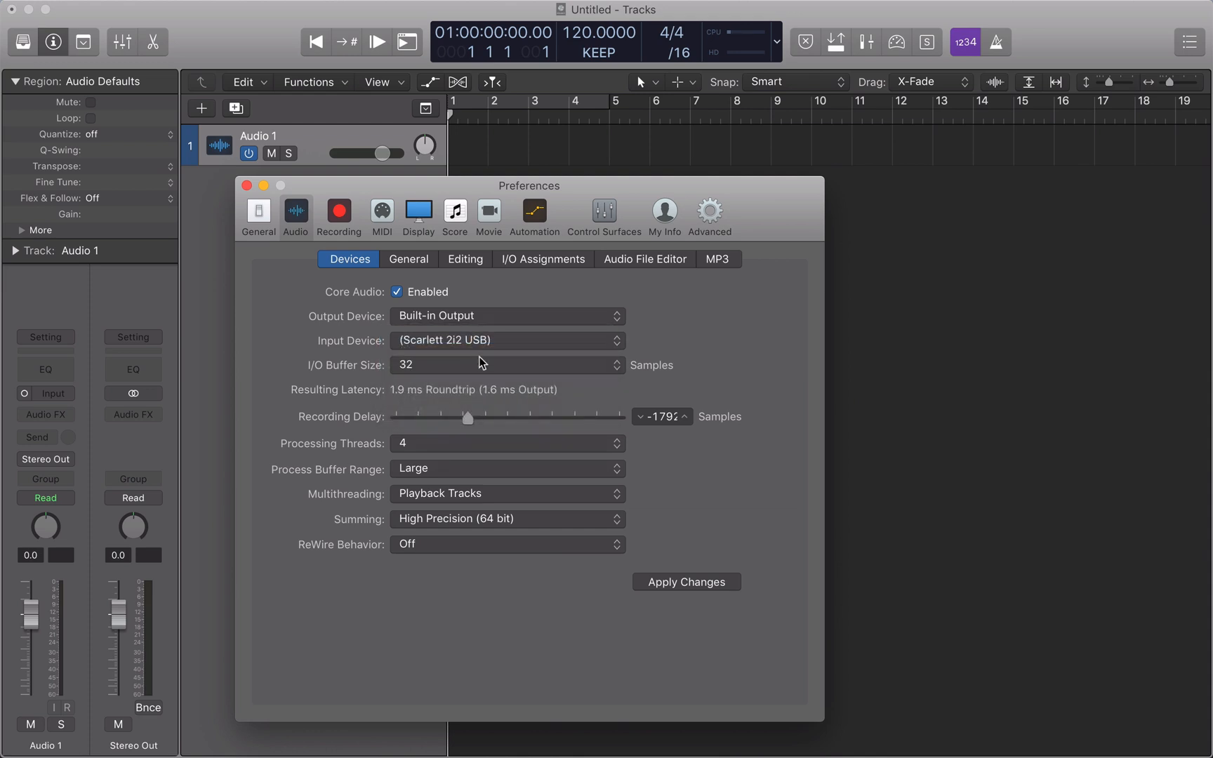
click(507, 365)
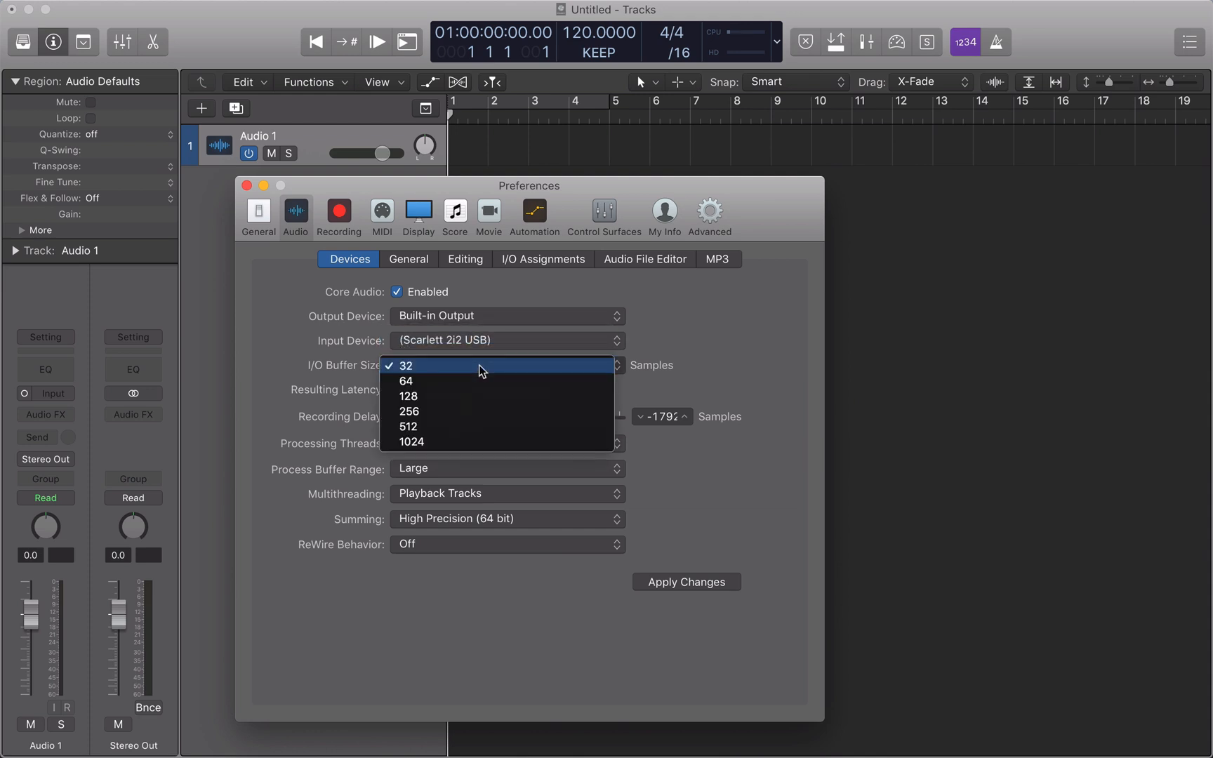
click(404, 365)
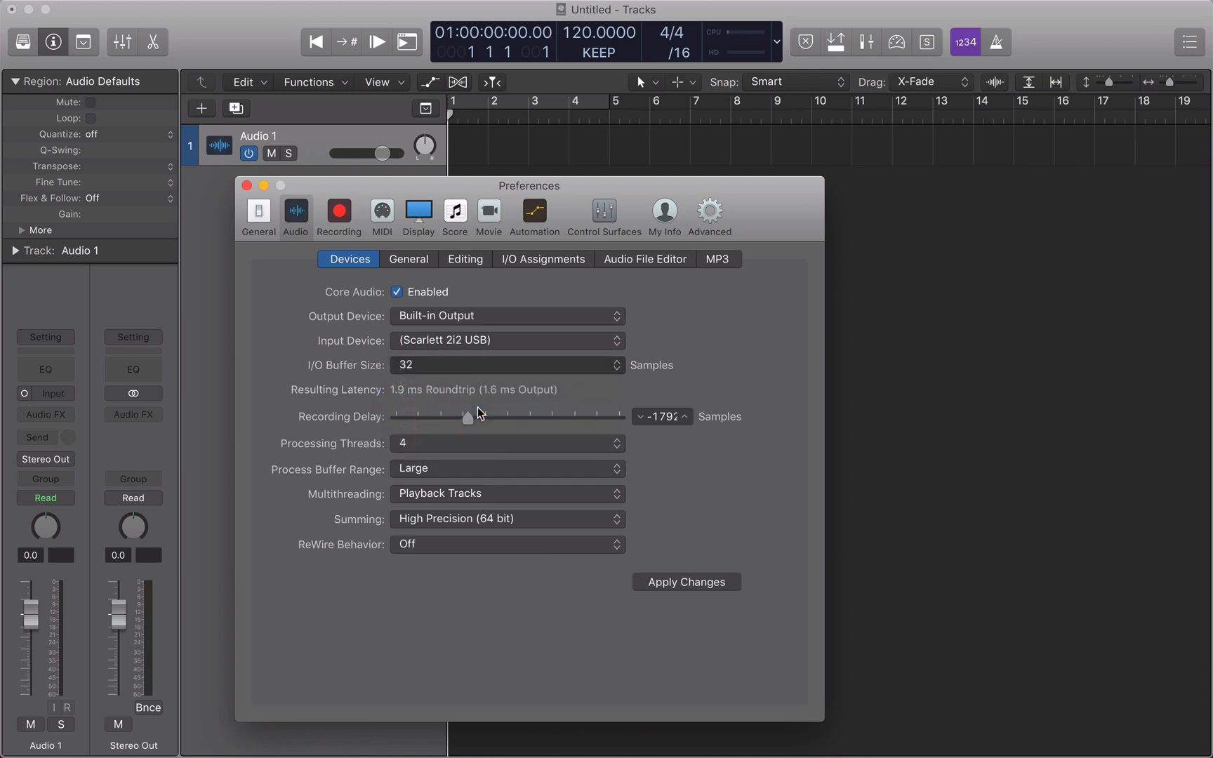
click(507, 365)
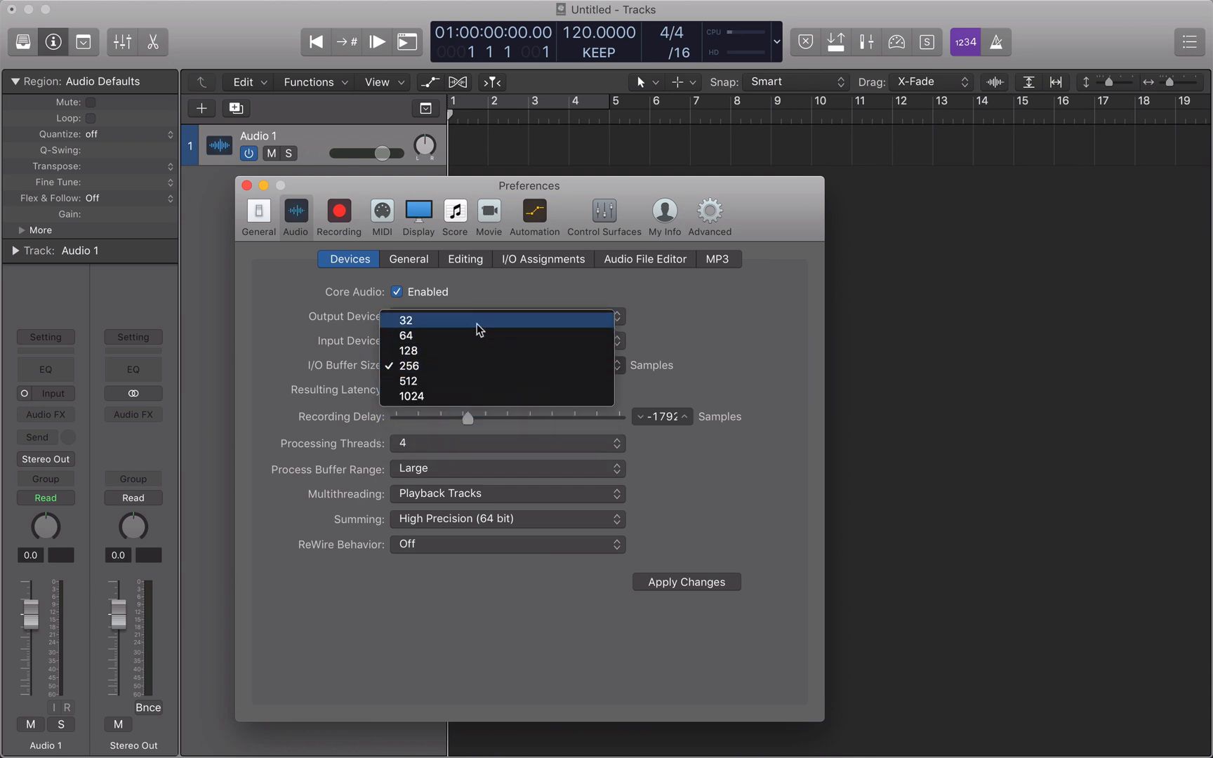
click(406, 320)
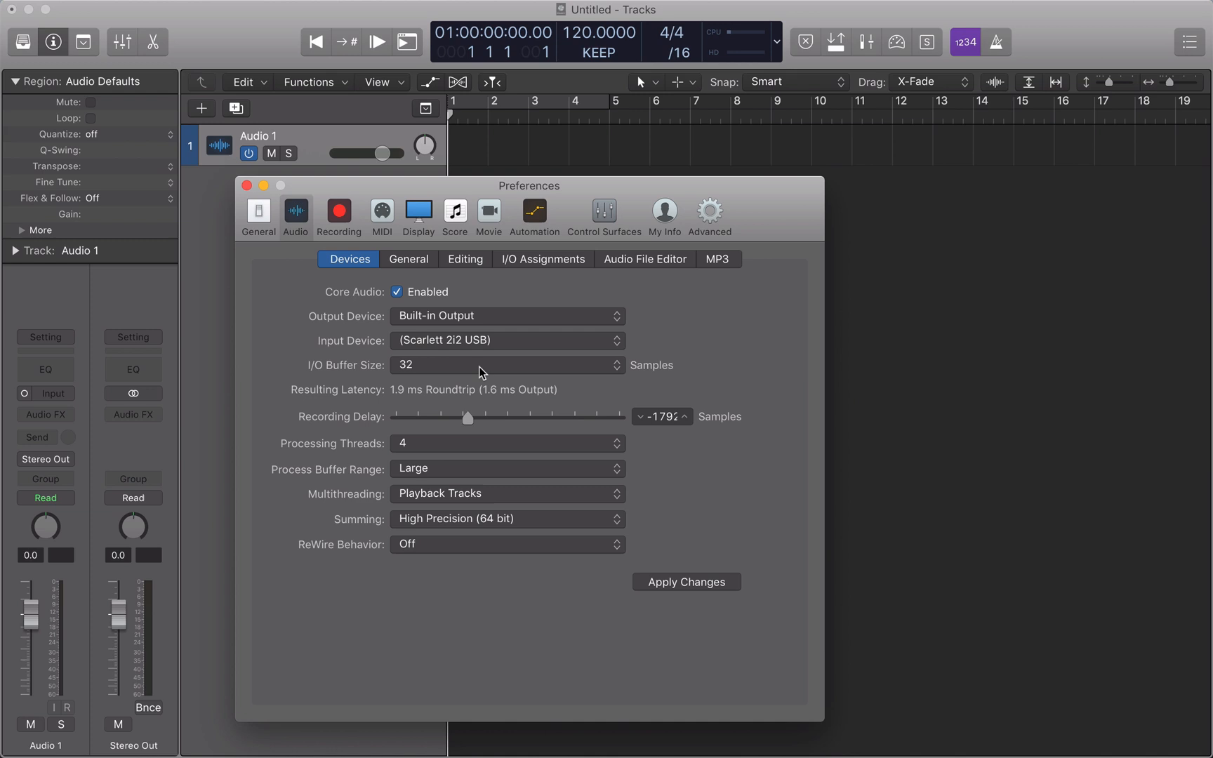
click(507, 365)
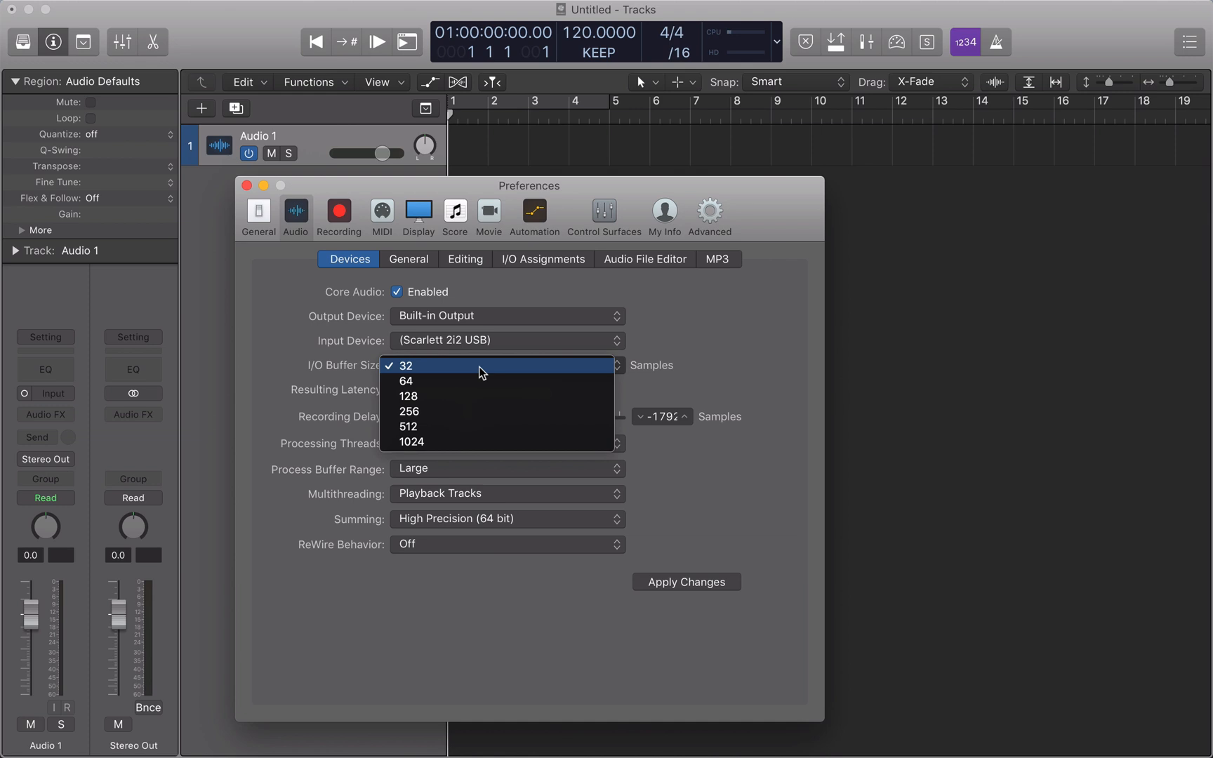
click(406, 365)
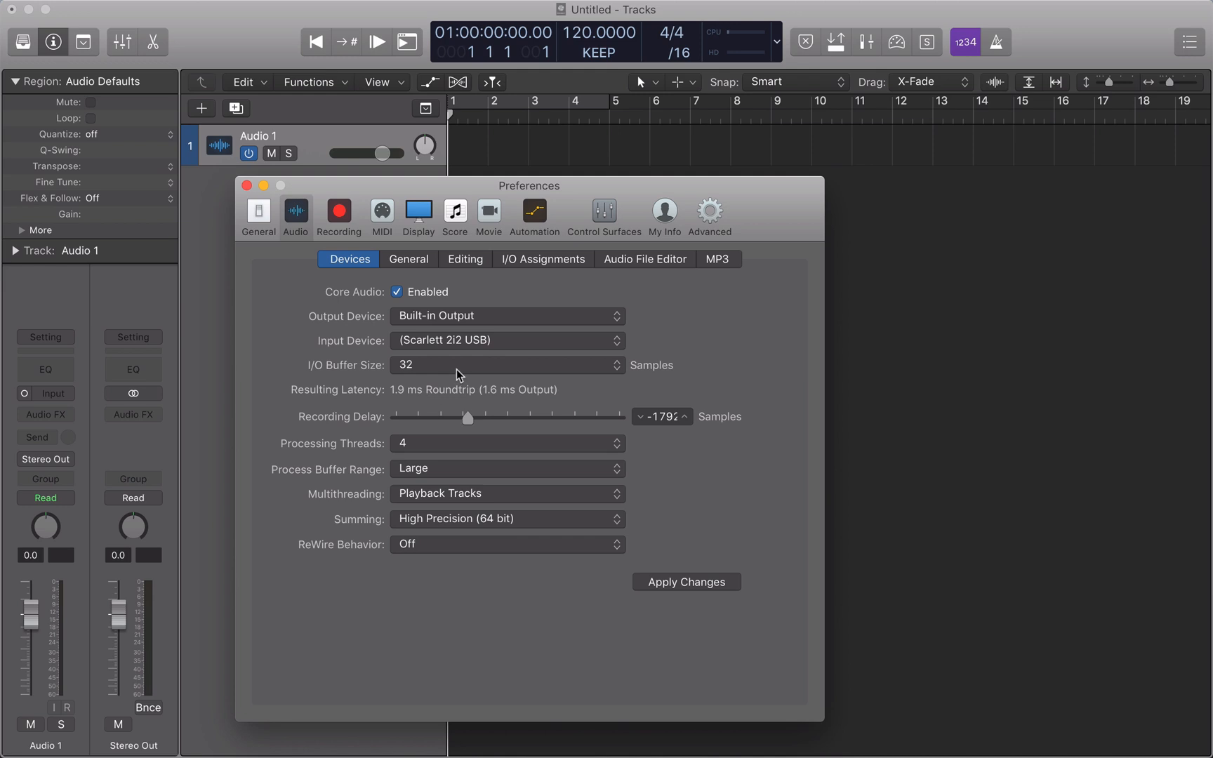
Set the I/O buffer size to 1024 samples, giving 24.4 ms roundtrip latency
click(507, 365)
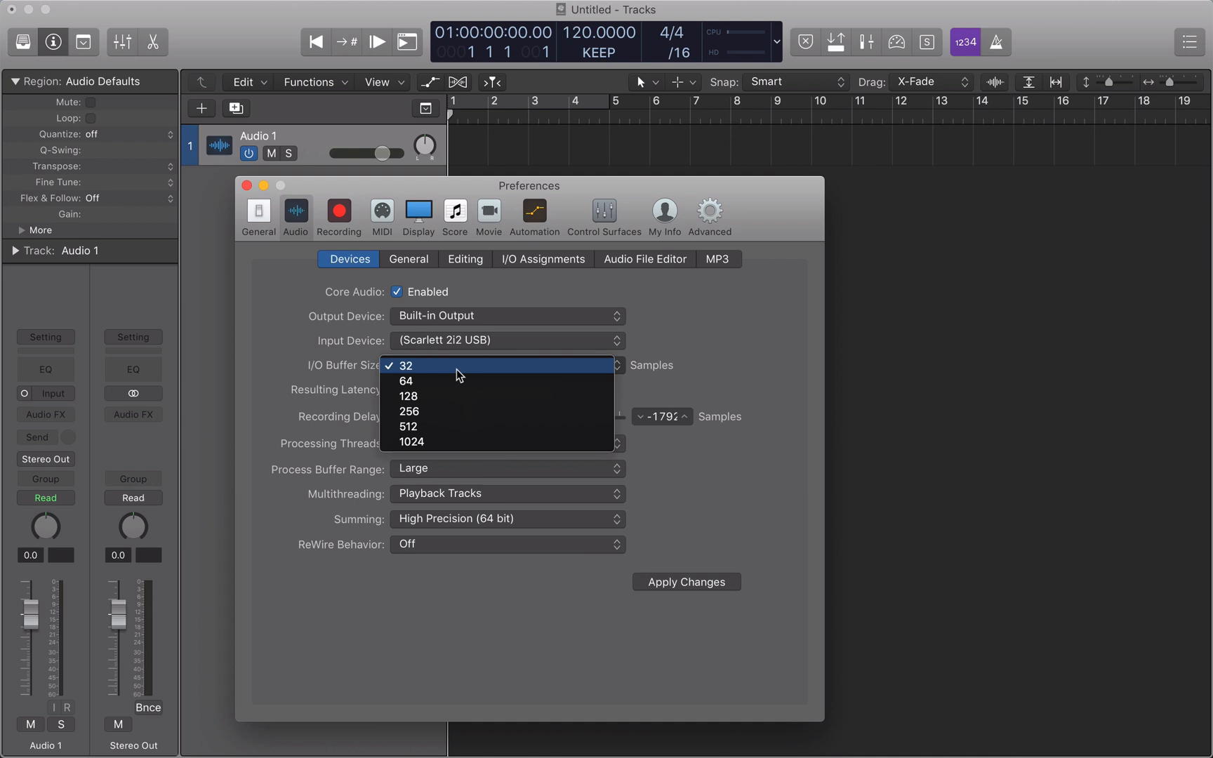
mouse_move(455, 399)
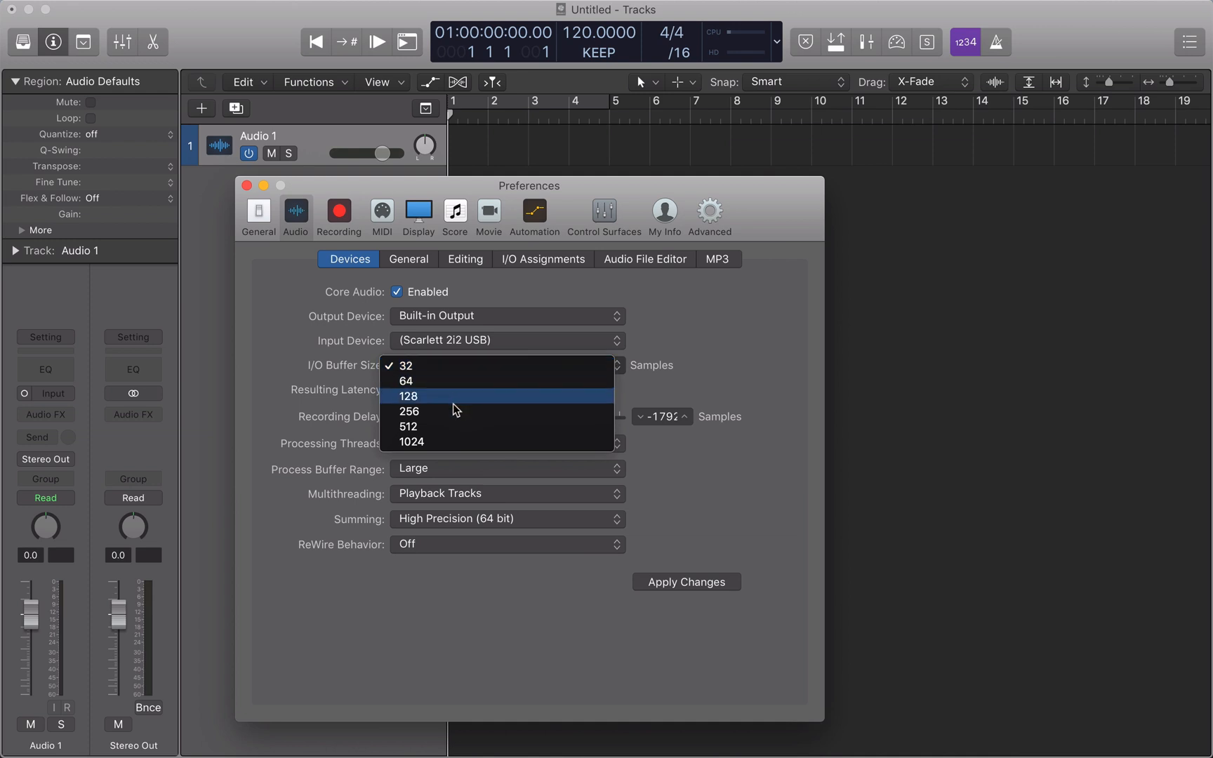
click(413, 442)
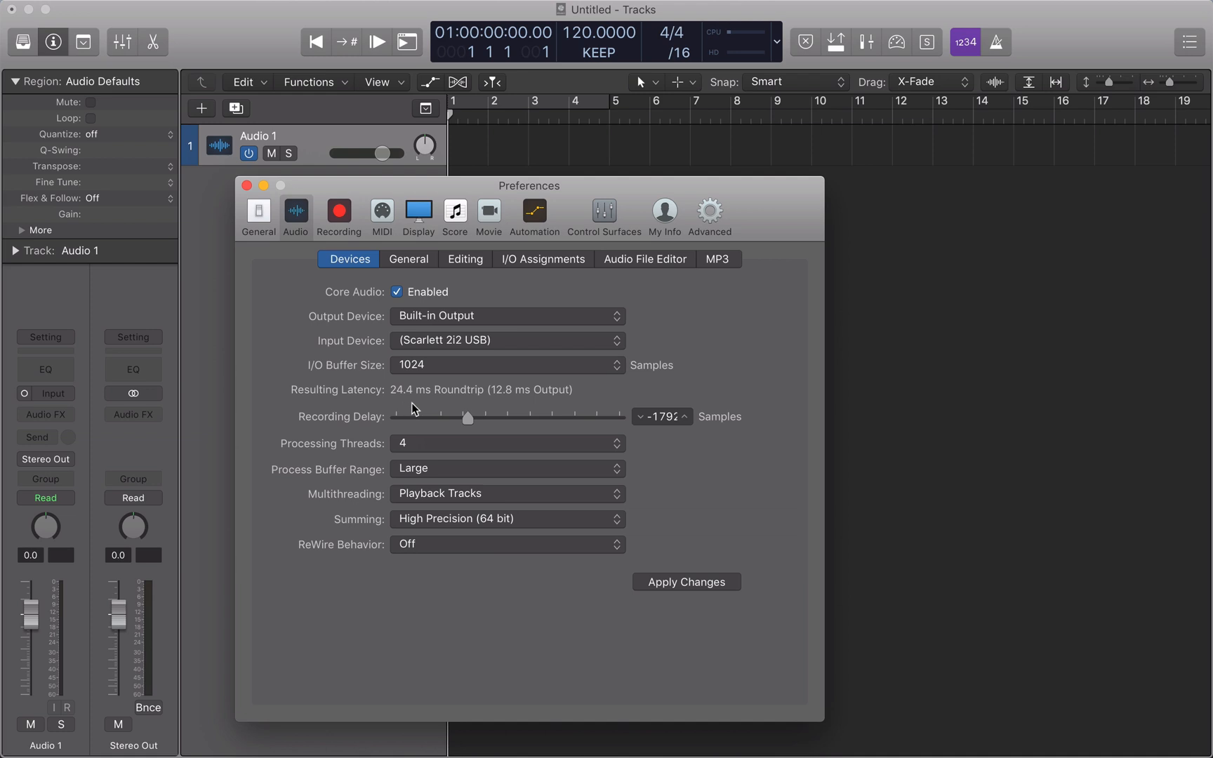
mouse_move(420, 407)
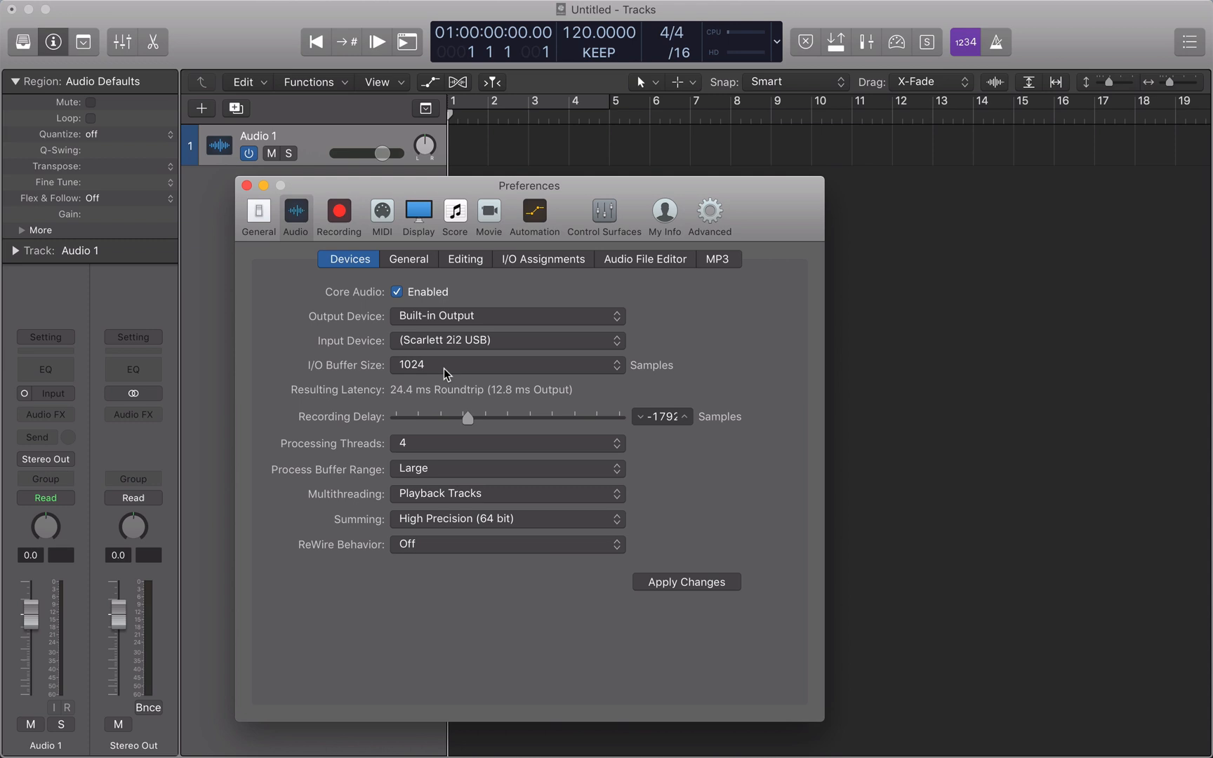
Set the I/O buffer size back to 128 samples, giving 4.1 ms roundtrip latency
click(503, 365)
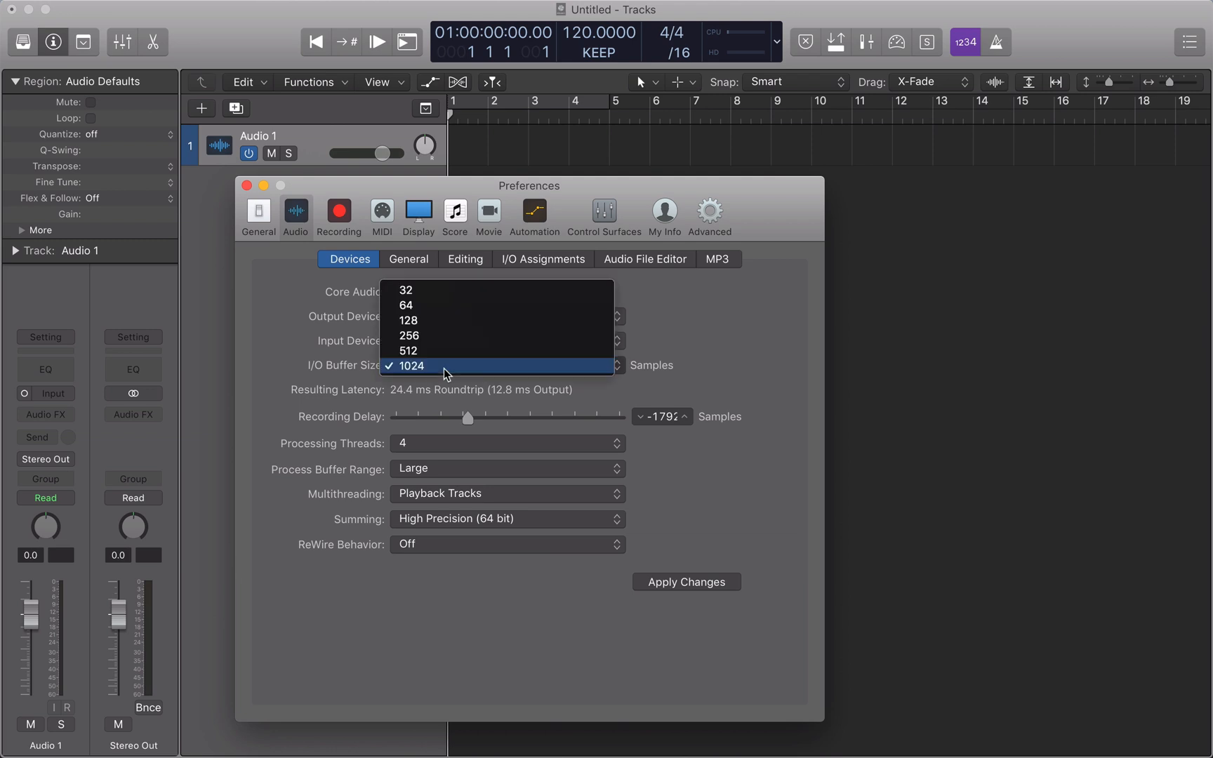
mouse_move(439, 340)
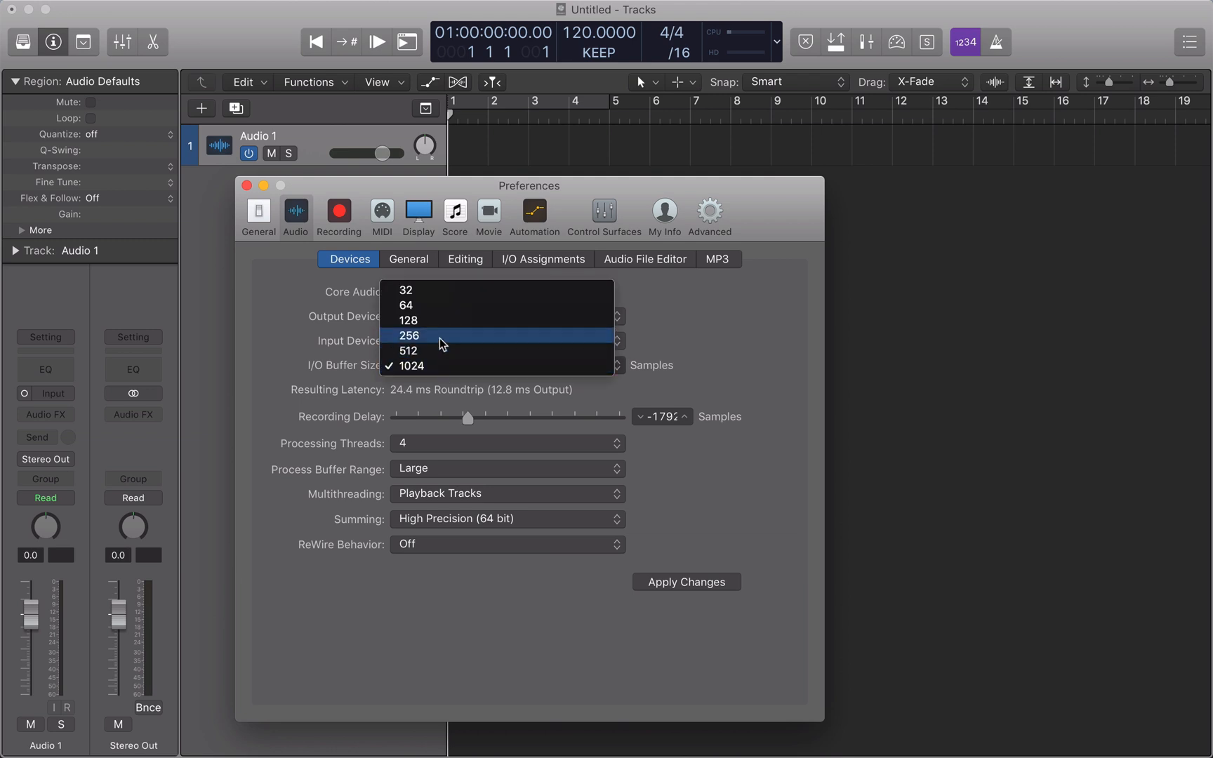
mouse_move(436, 320)
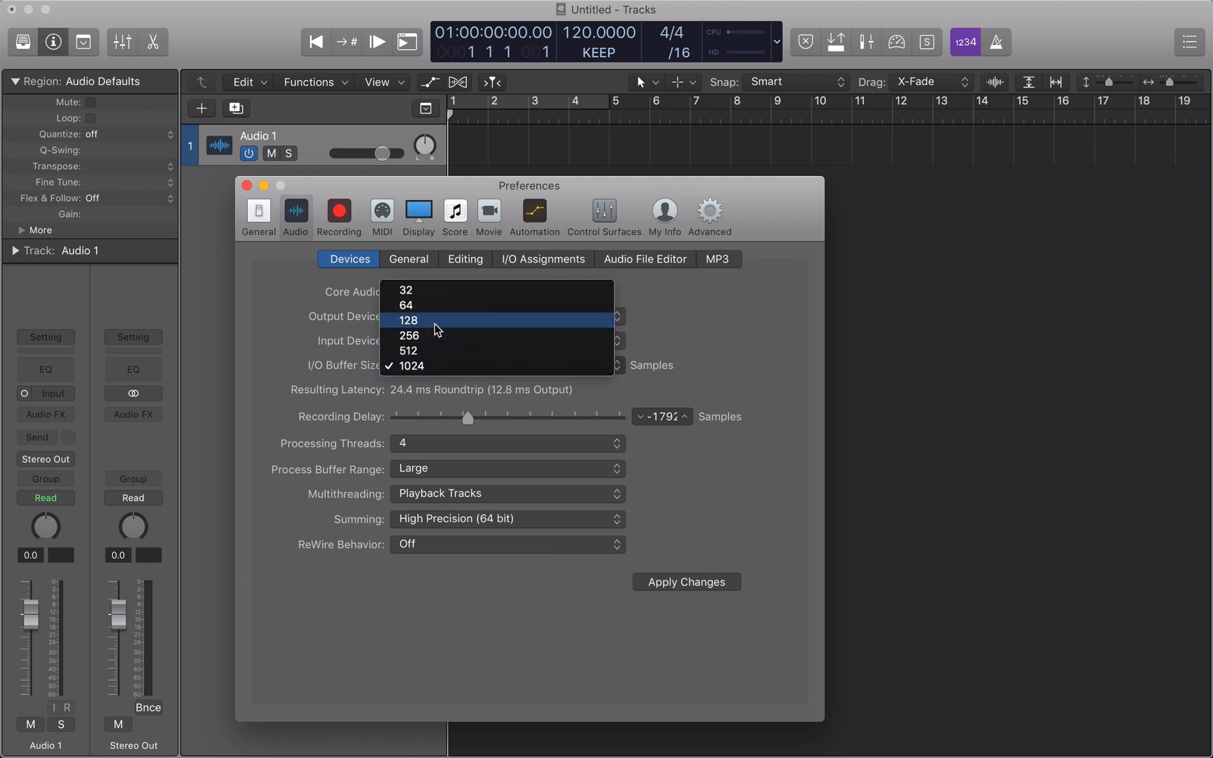
click(407, 320)
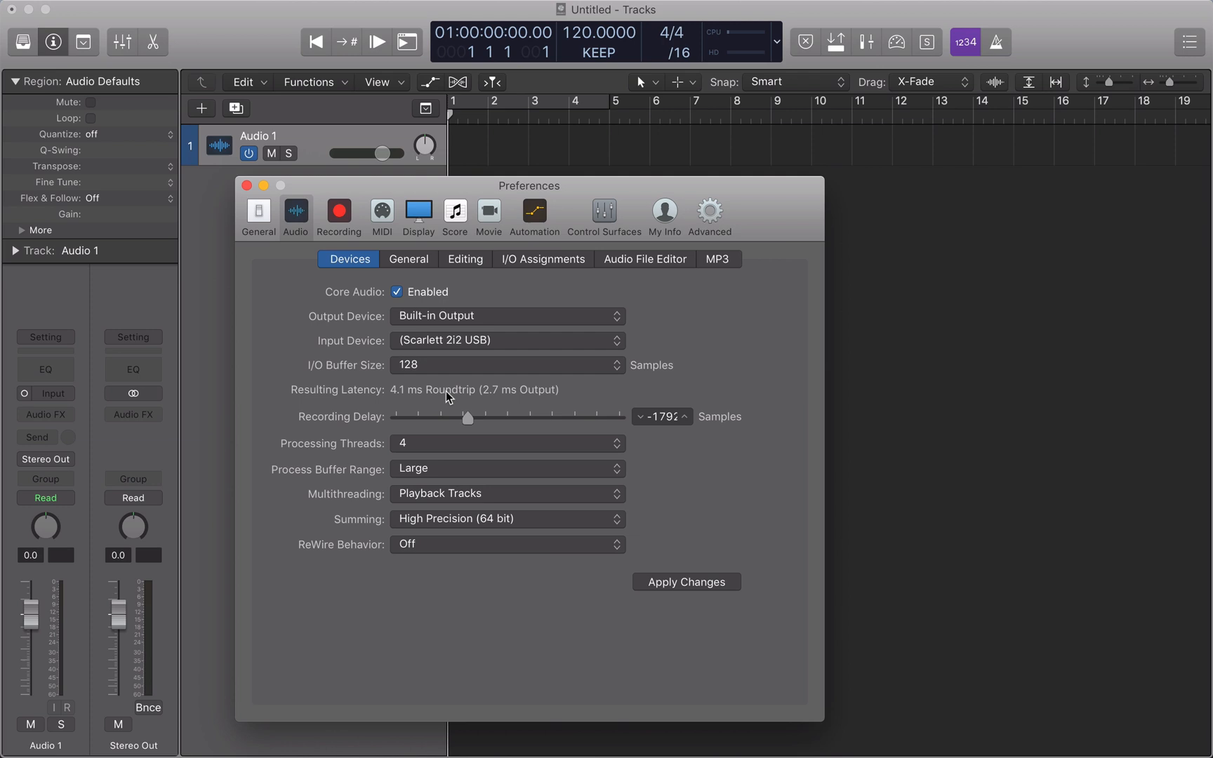
mouse_move(446, 395)
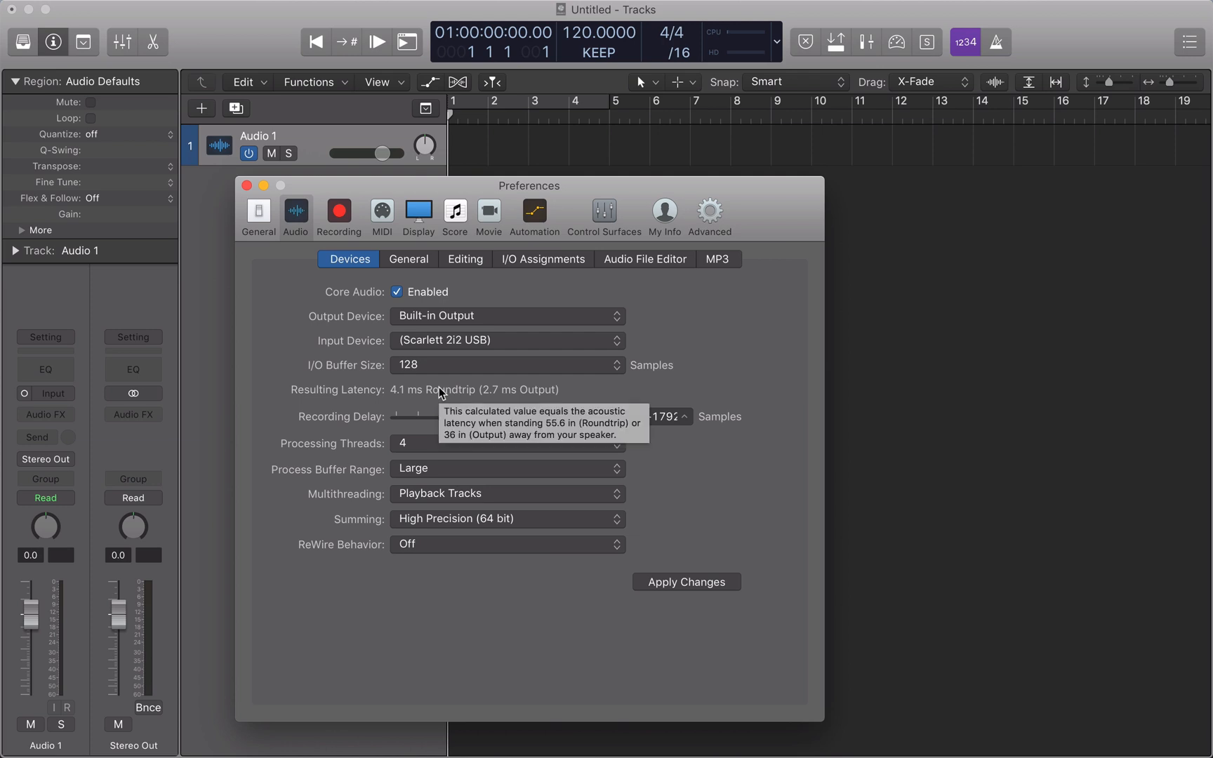